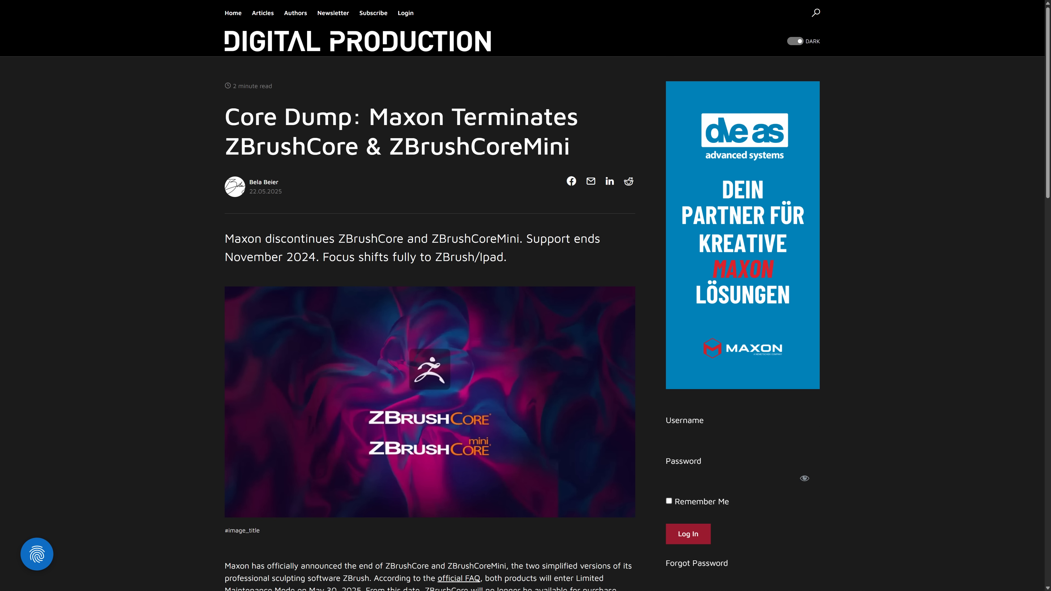
mouse_move(281, 63)
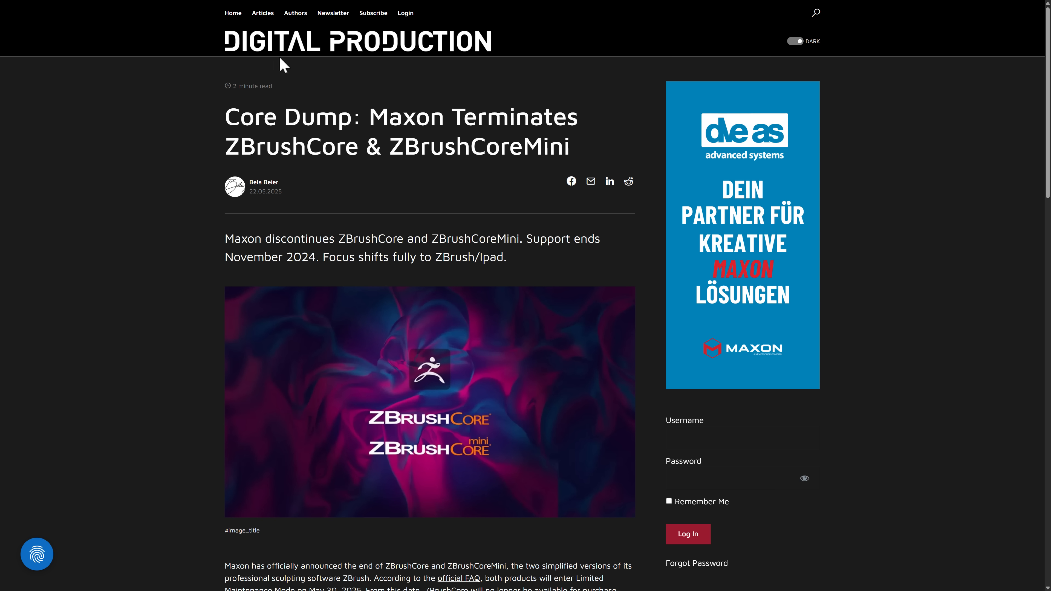
mouse_move(167, 266)
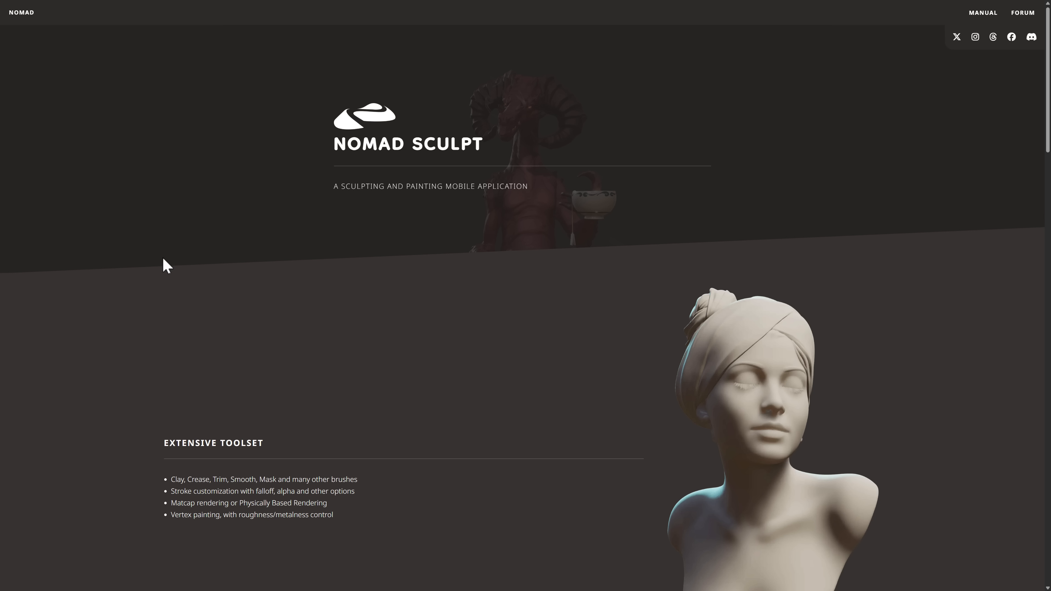
mouse_move(444, 190)
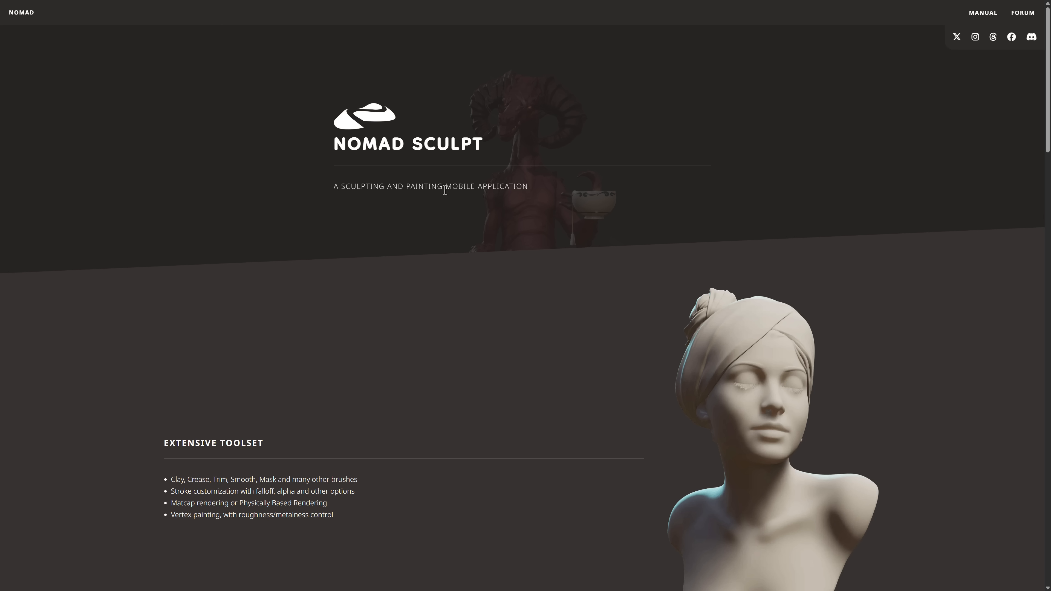
Scroll the homepage past Extensive Toolset, Topology Helpers and Intuitive Interface to the screenshot Gallery.
double_click(460, 186)
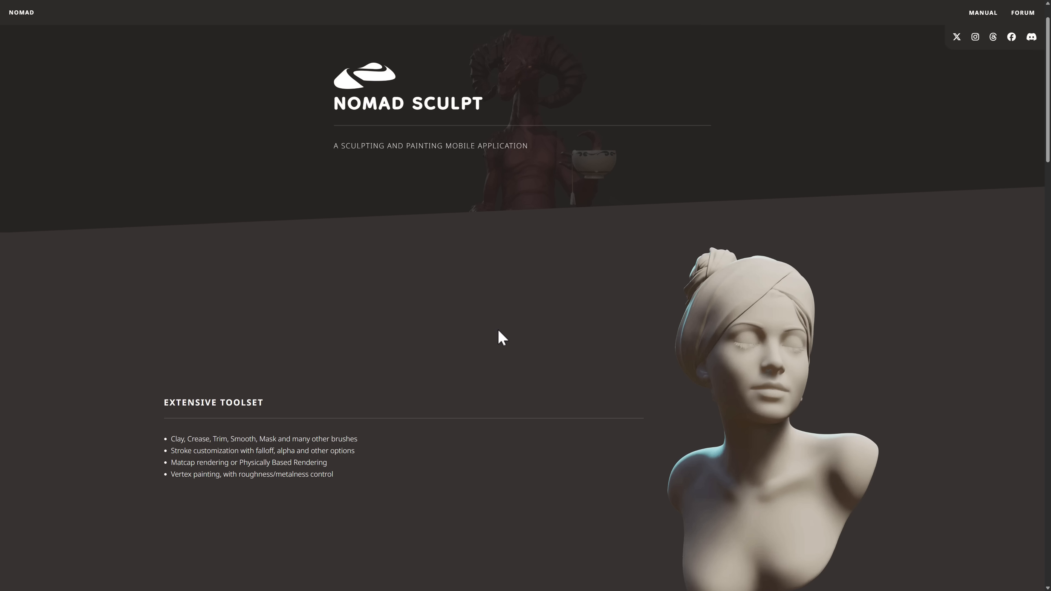
scroll("down", 3)
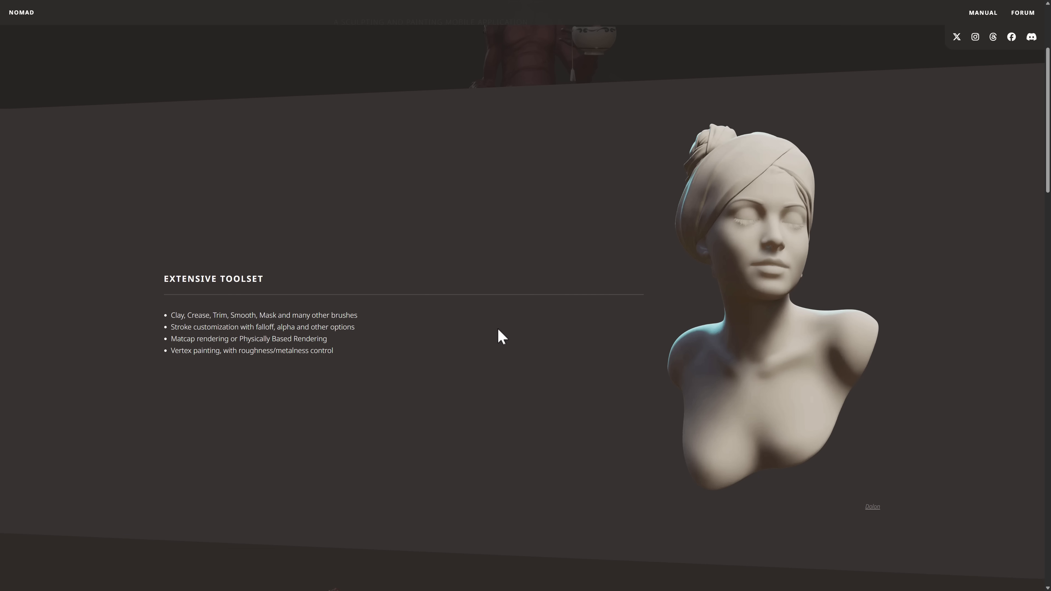
scroll("down", 3)
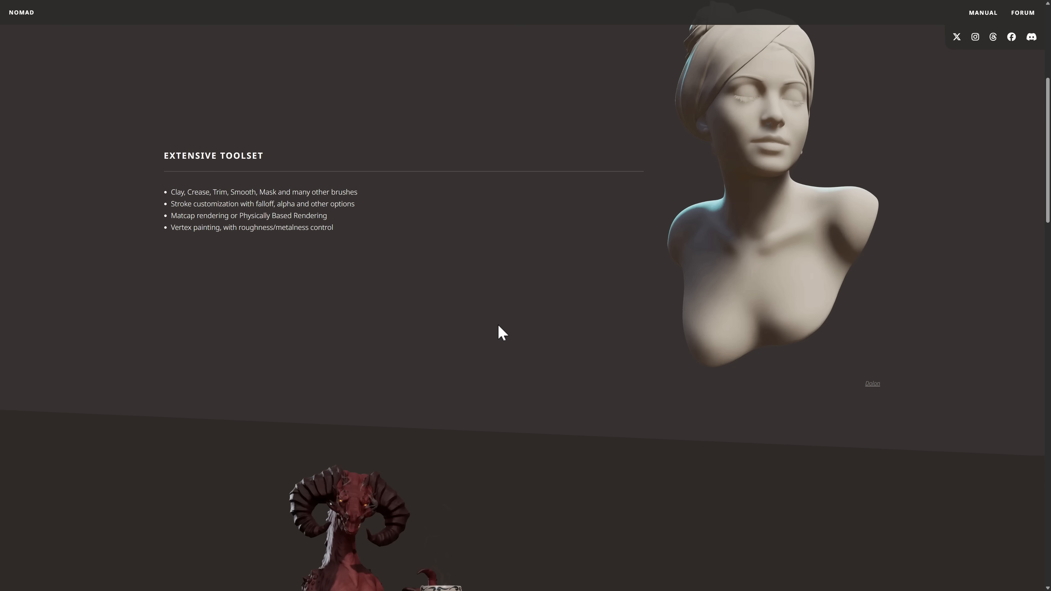
scroll("down", 3)
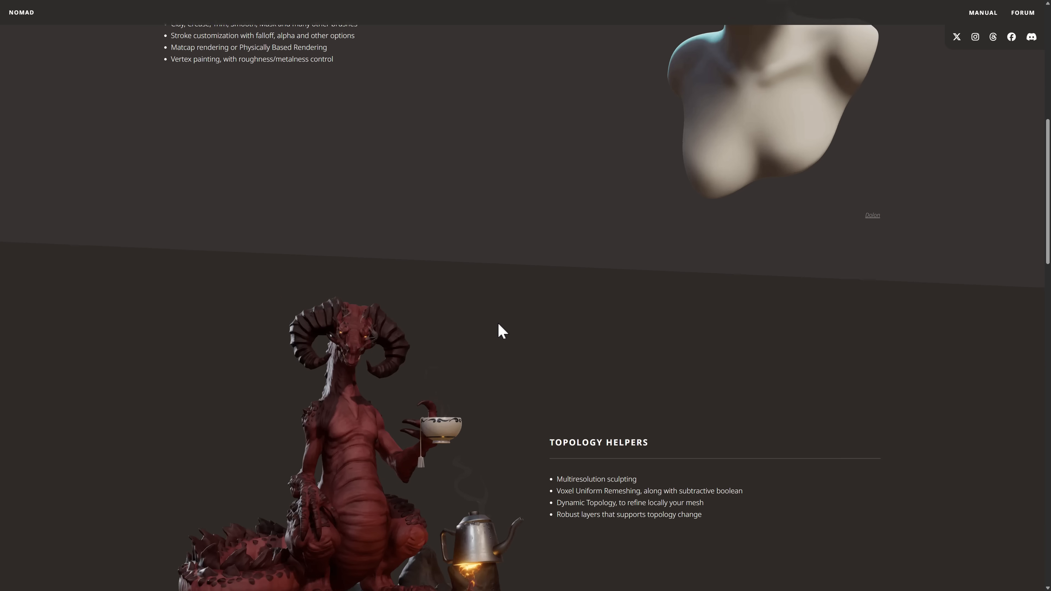
scroll("down", 3)
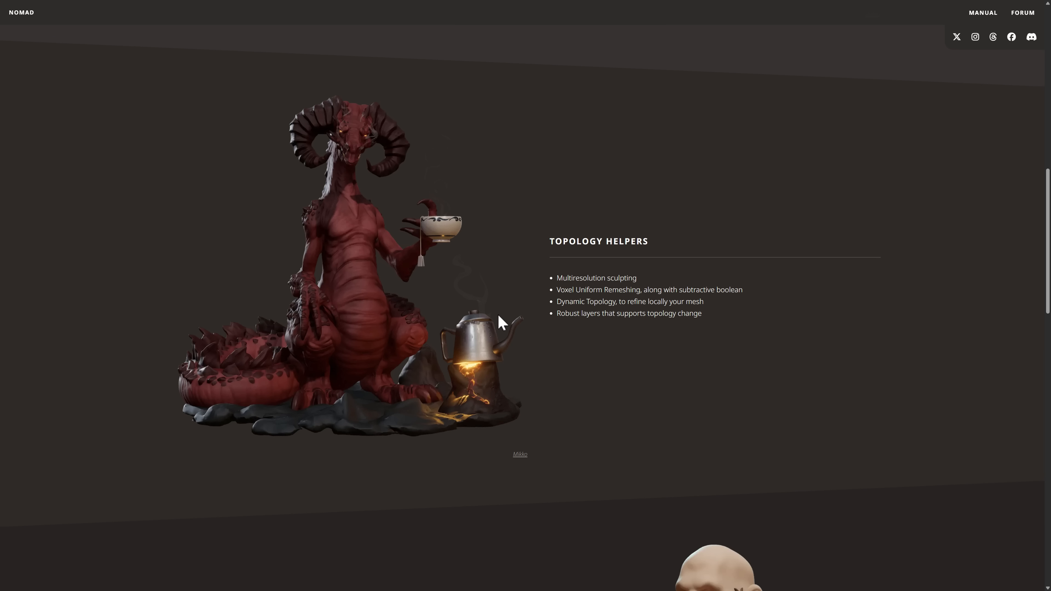
scroll("down", 3)
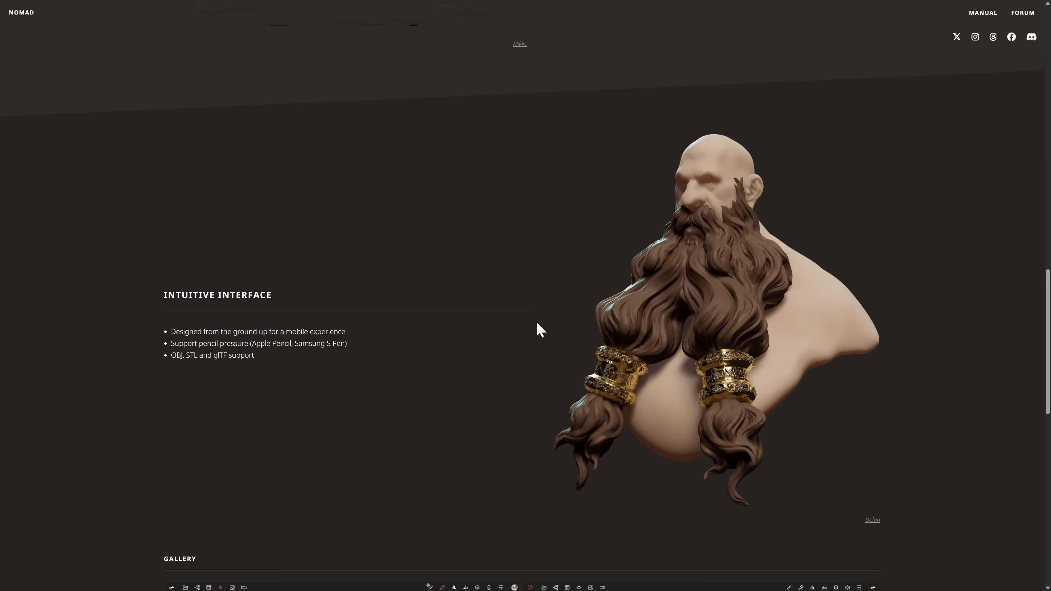
scroll("down", 3)
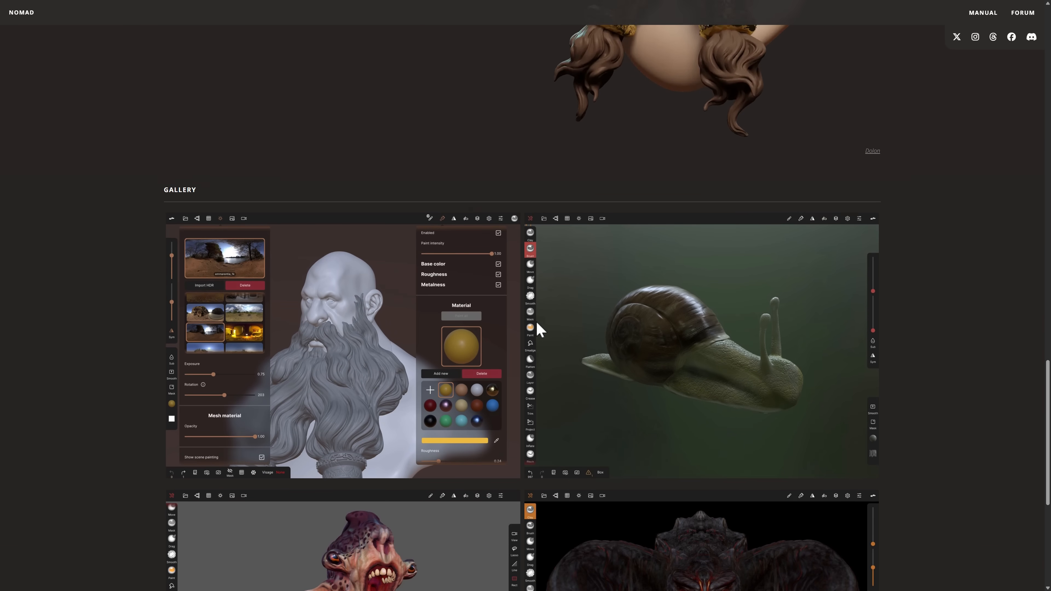
scroll("down", 3)
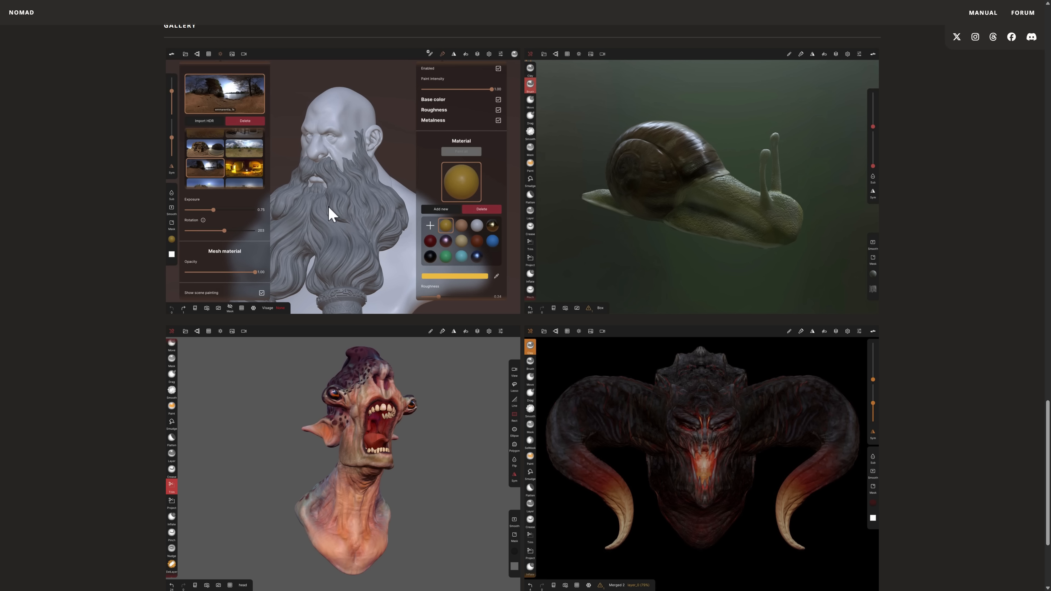
mouse_move(69, 241)
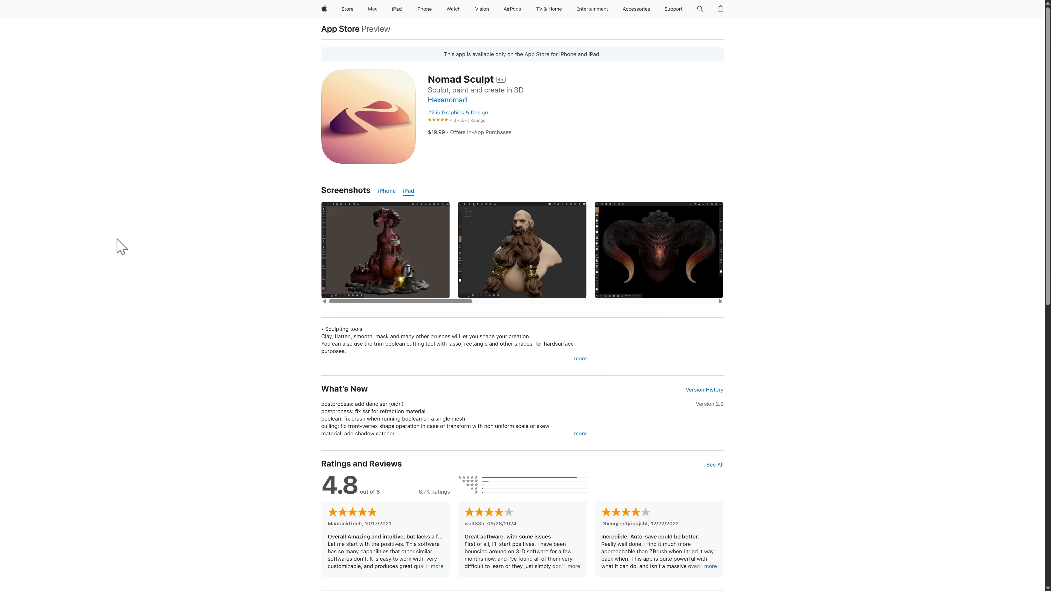
mouse_move(580, 101)
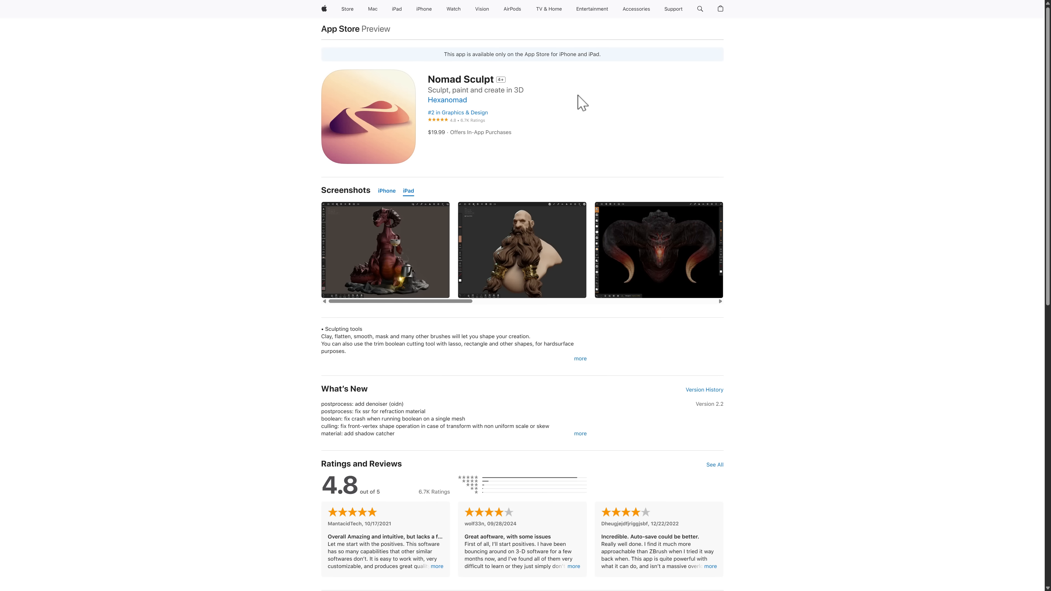
Browse the Nomad Sculpt App Store preview with its $19.99 price, 4.8 rating and iPad screenshots.
left_click_drag(429, 132, 511, 131)
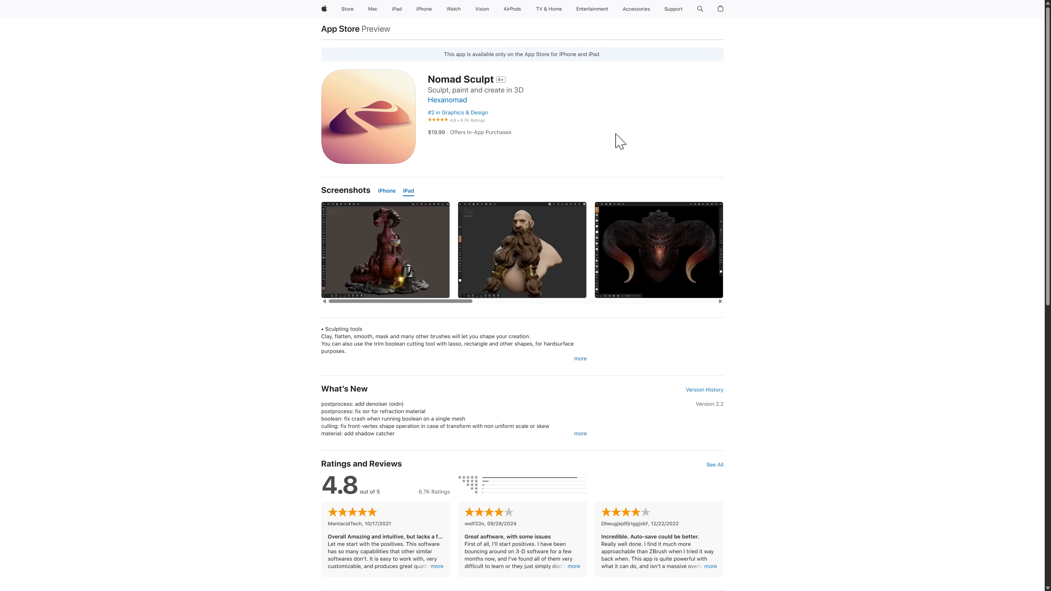
mouse_move(373, 211)
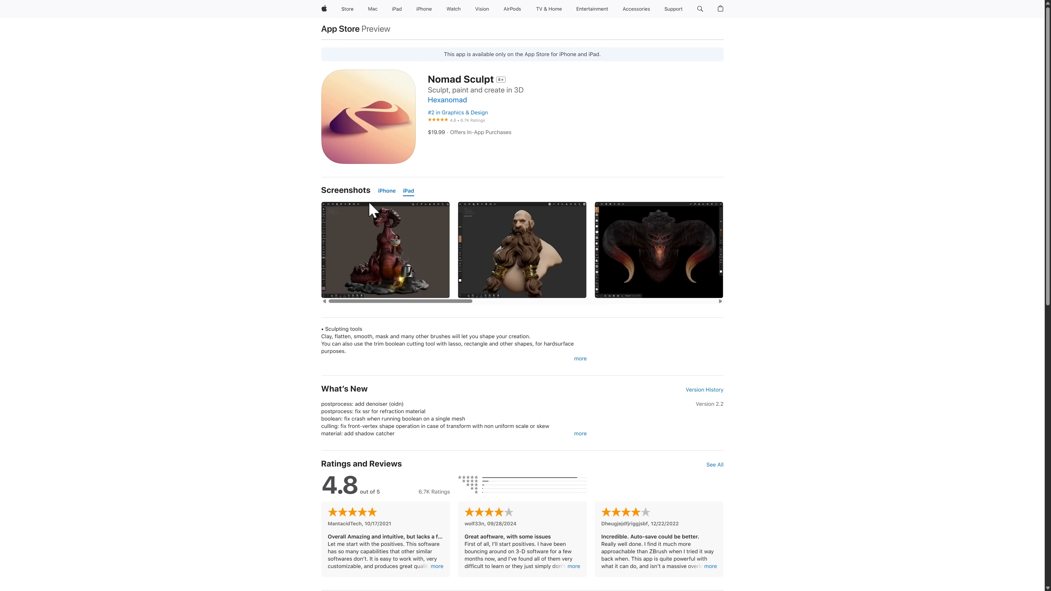
mouse_move(373, 210)
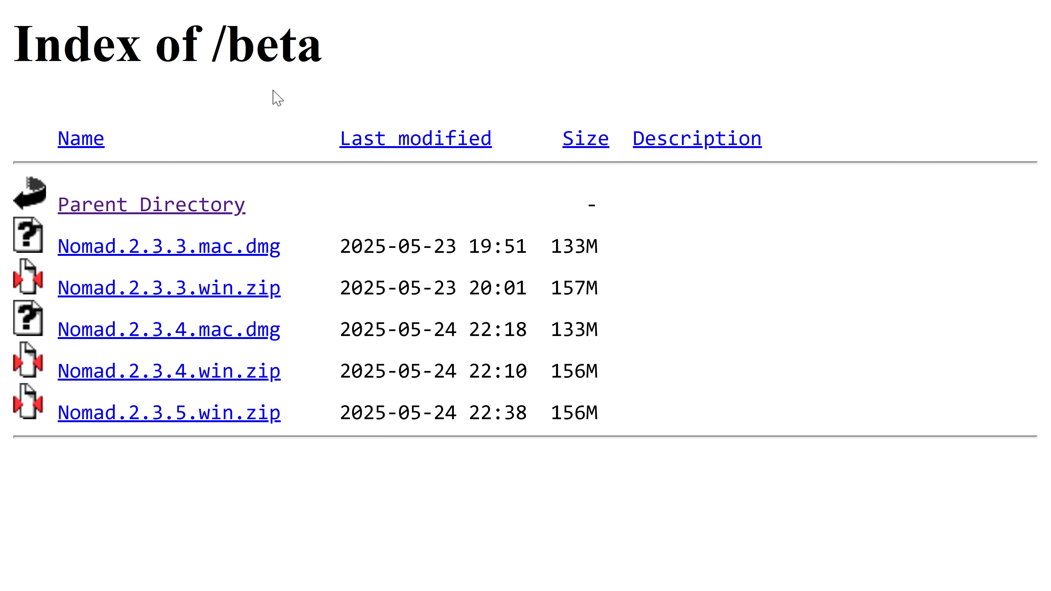
mouse_move(197, 316)
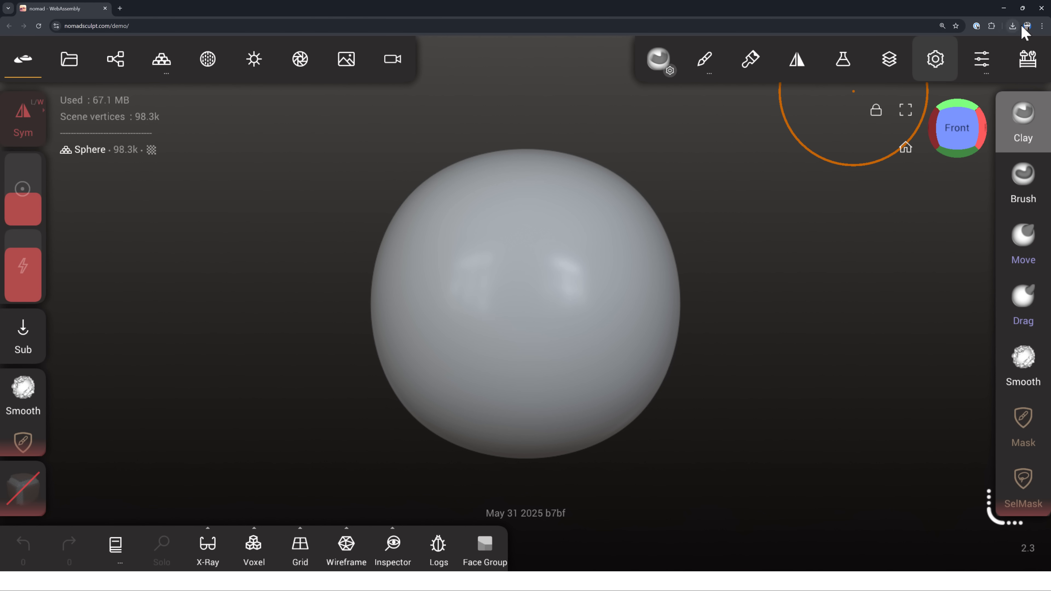
Go fullscreen and build a brow ridge with a nose pulled down from it using the Clay brush.
left_click(1041, 26)
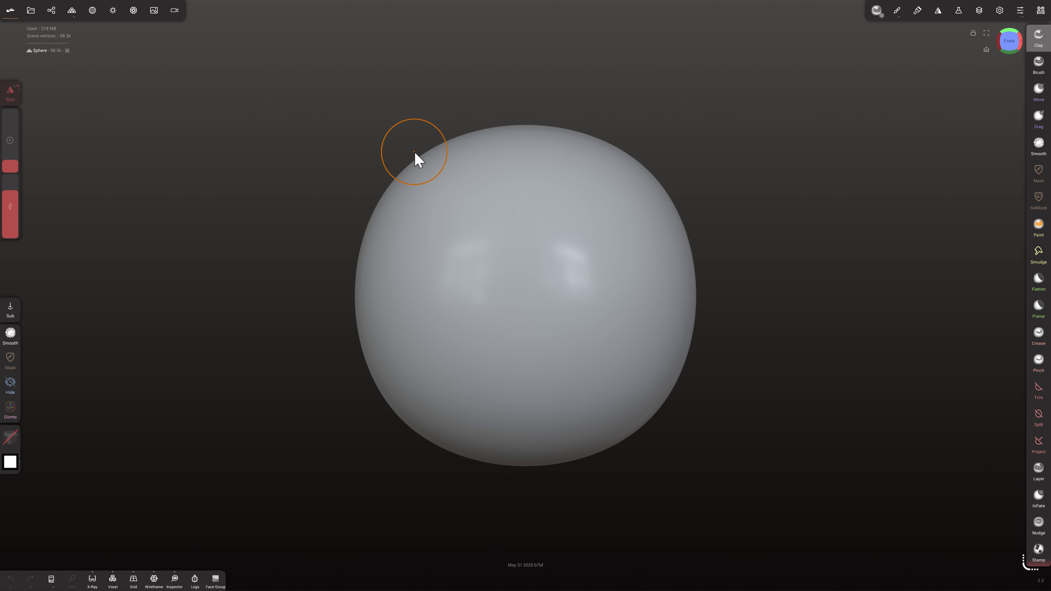
mouse_move(430, 171)
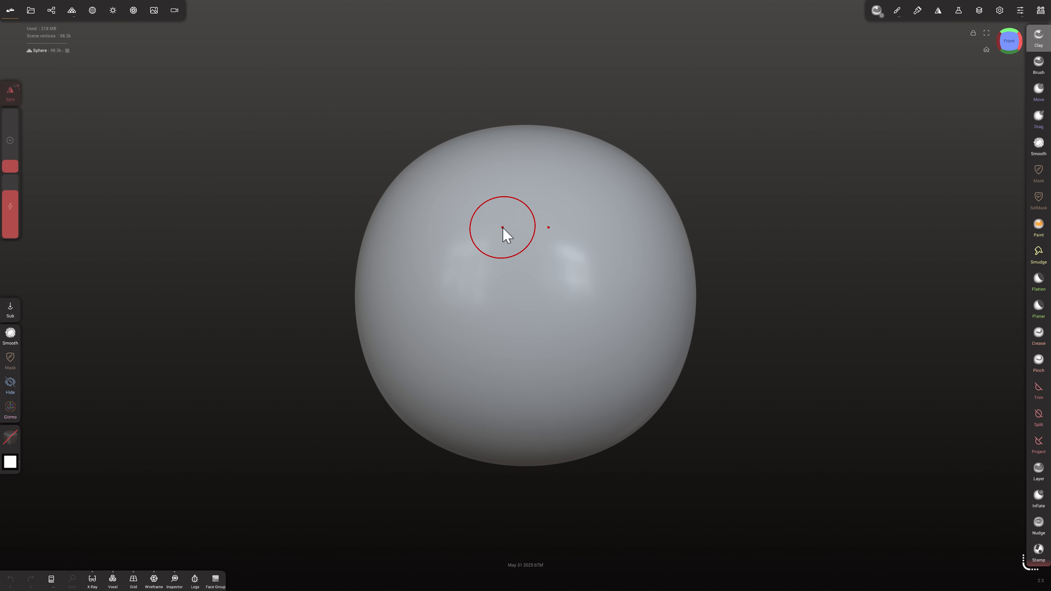
left_click_drag(502, 235, 532, 293)
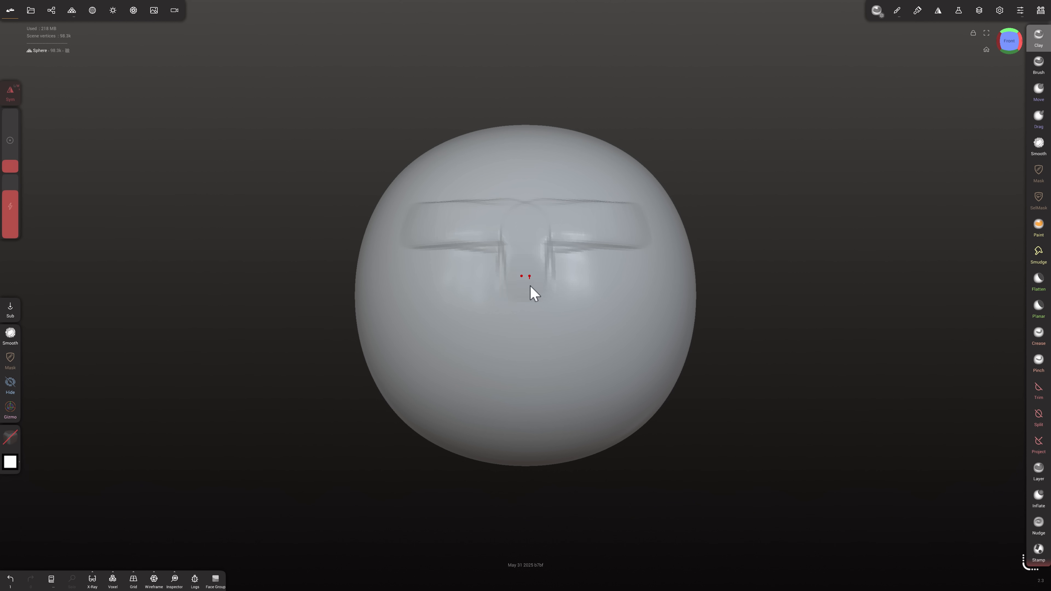
left_click_drag(533, 294, 501, 236)
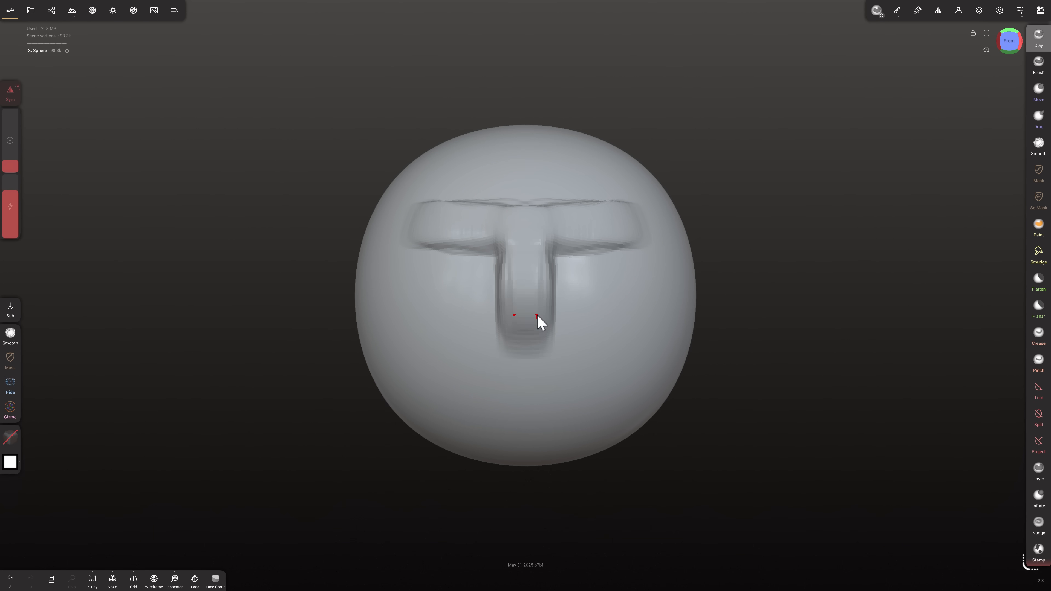
Add a moustache ridge below the nose and carve deepened creases under the eyes.
left_click_drag(537, 317, 483, 344)
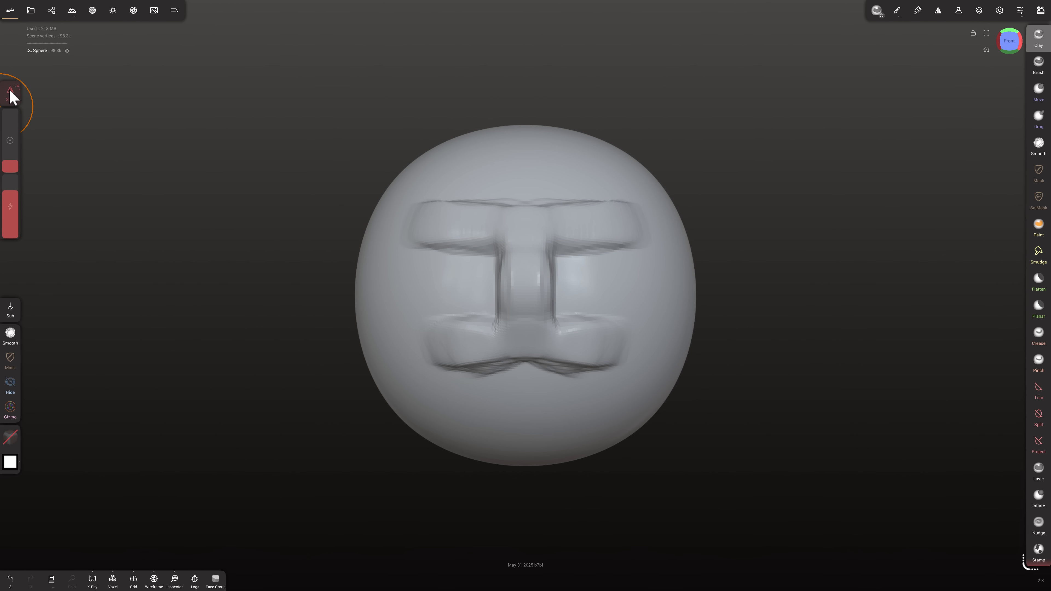
mouse_move(525, 174)
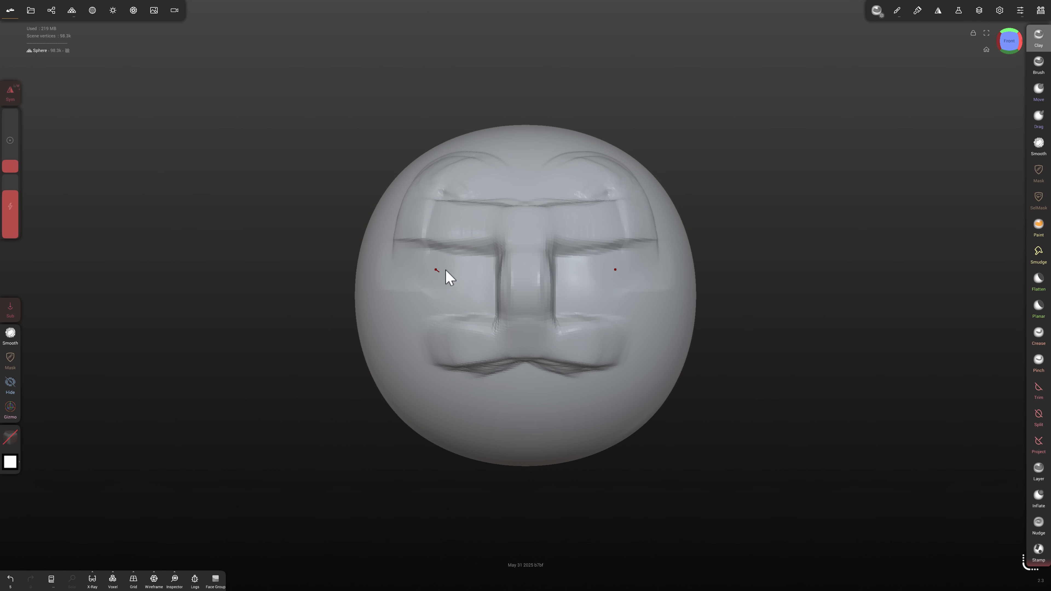
left_click_drag(445, 278, 452, 268)
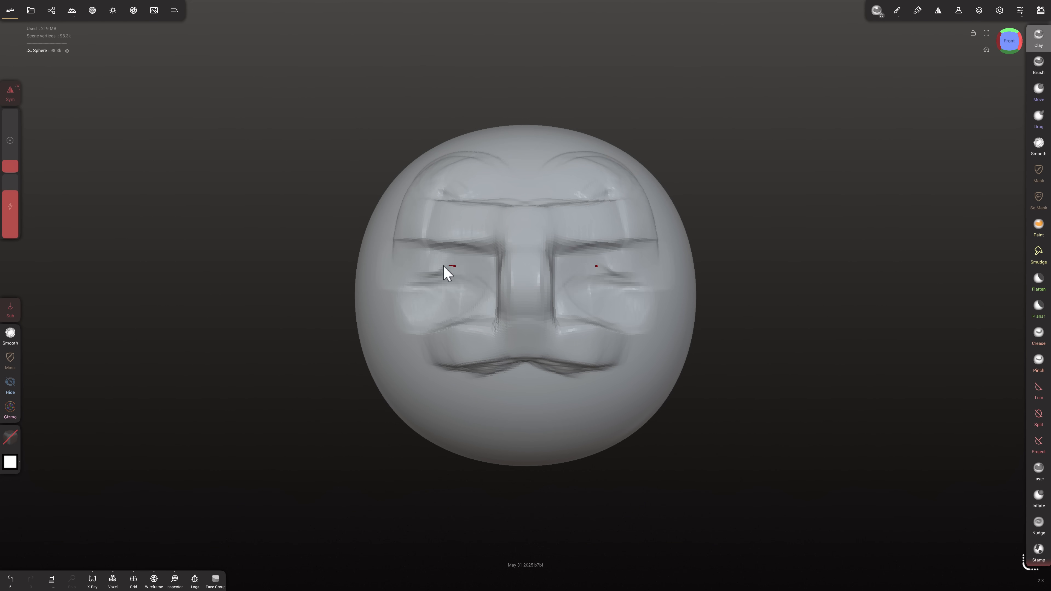
left_click_drag(446, 274, 453, 395)
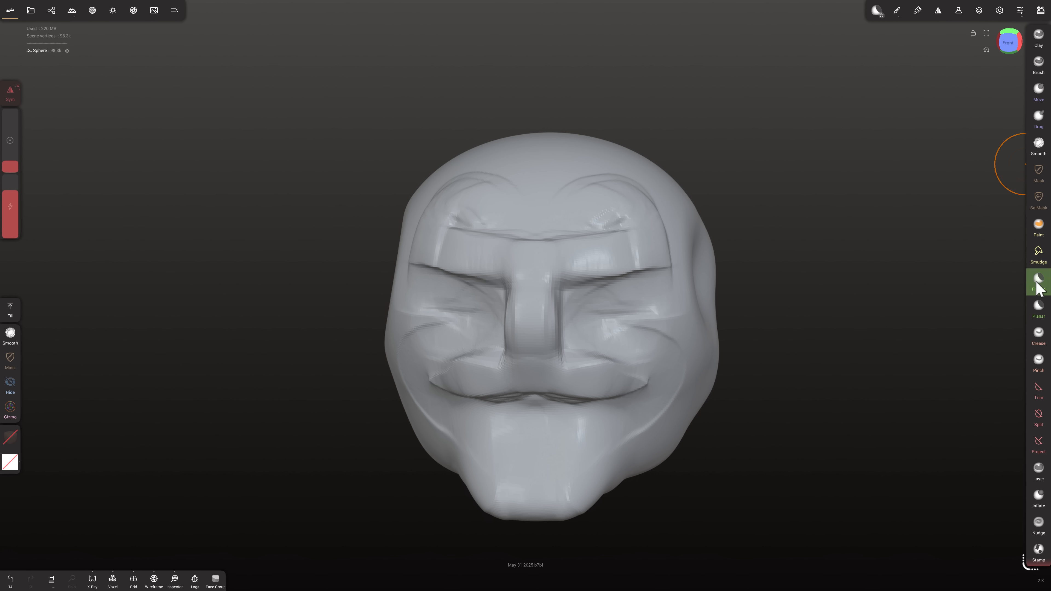
Select the Flatten brush, then bring up the Files panel with its demo presets.
left_click(1038, 280)
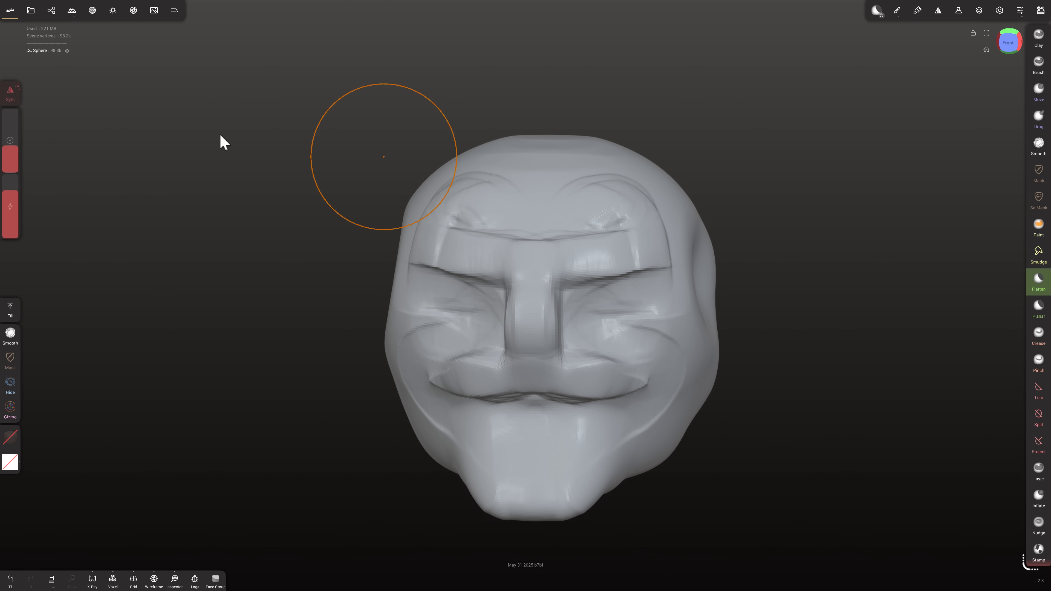
left_click(31, 10)
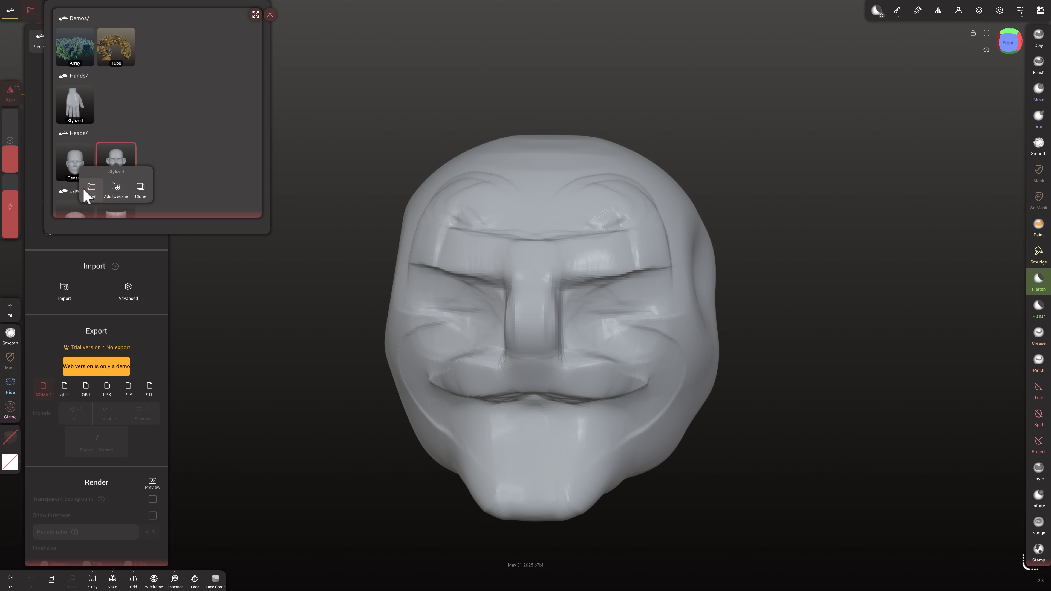
Load the Stylized head preset, replacing the rough sculpted face.
left_click(115, 190)
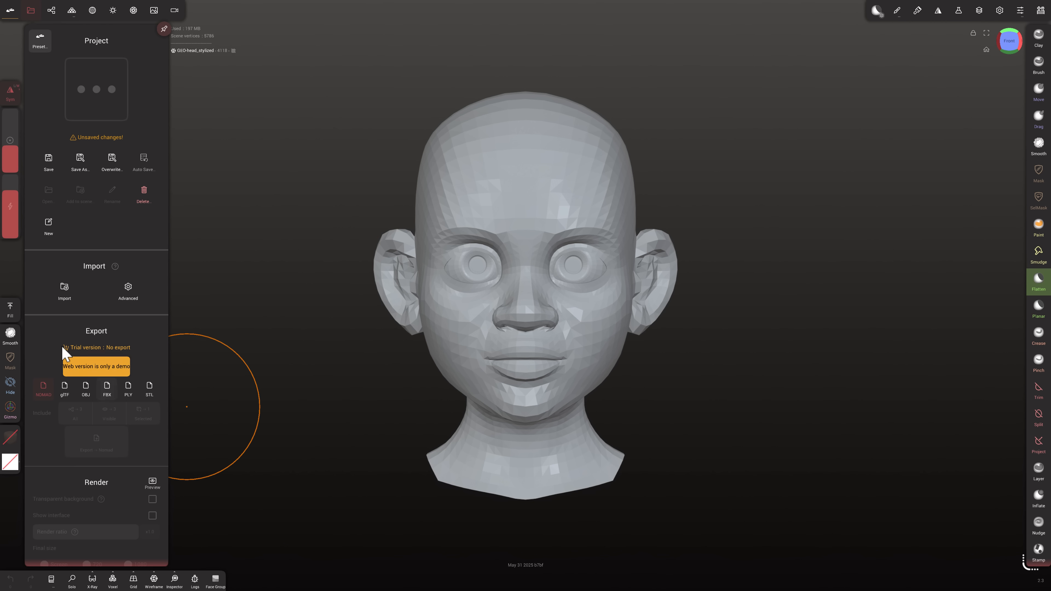
mouse_move(126, 364)
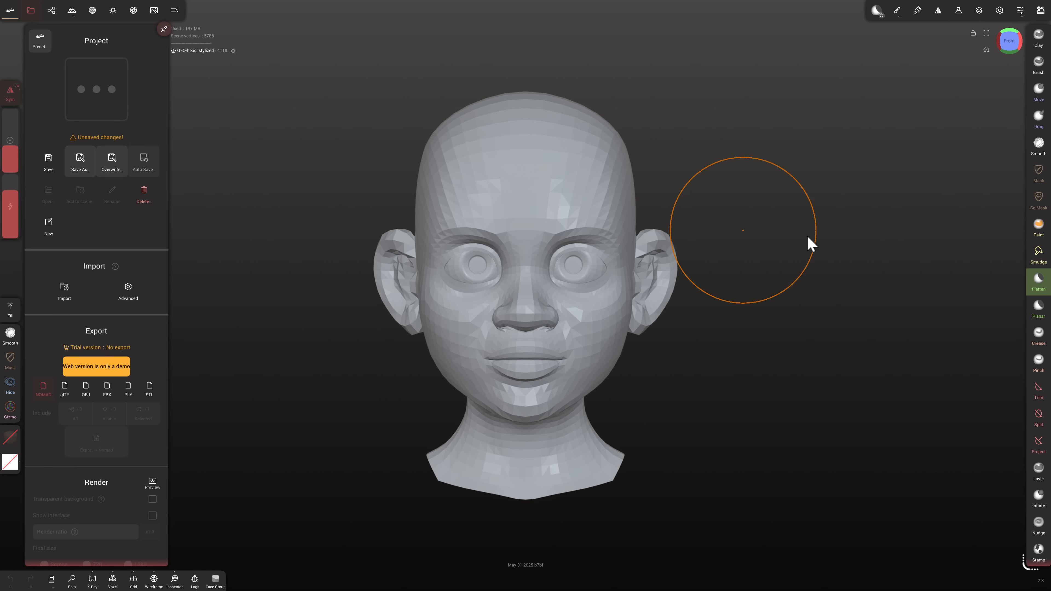
mouse_move(860, 346)
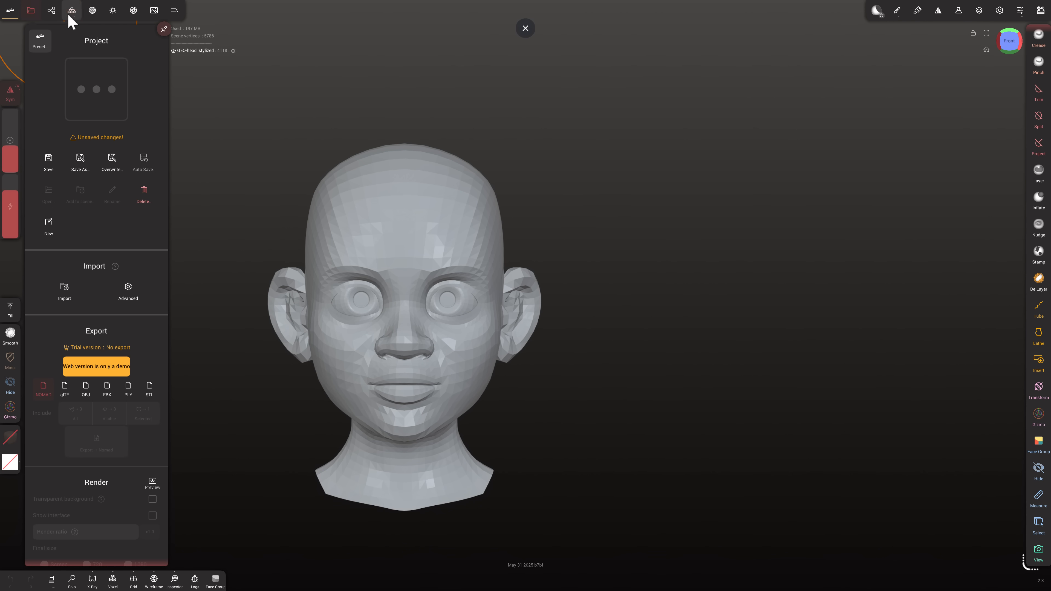
In the topology panel's Dyntopo settings, show the polygon wireframe over the head.
left_click(70, 10)
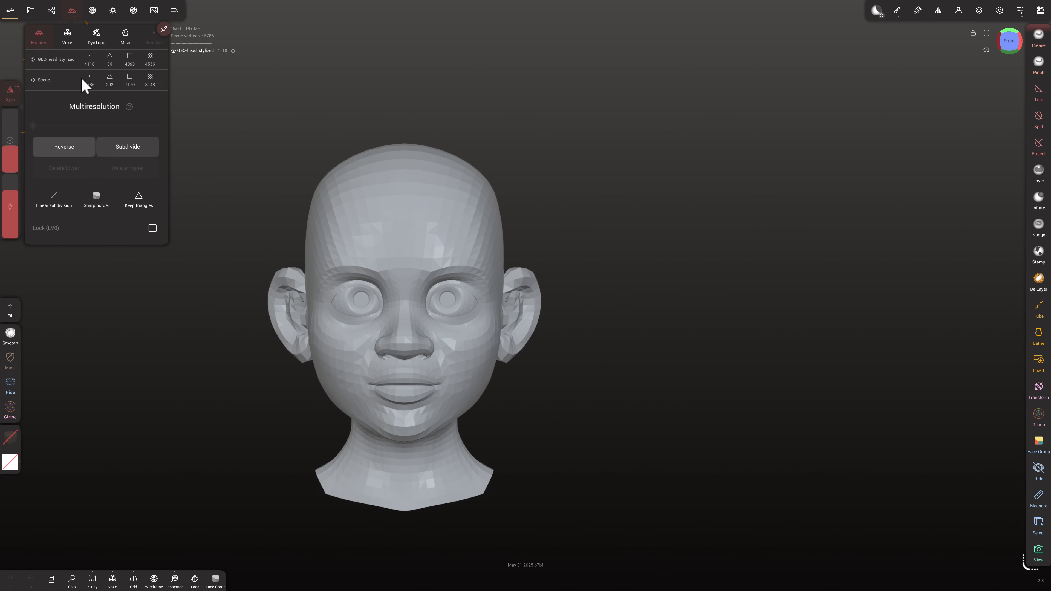
left_click(127, 146)
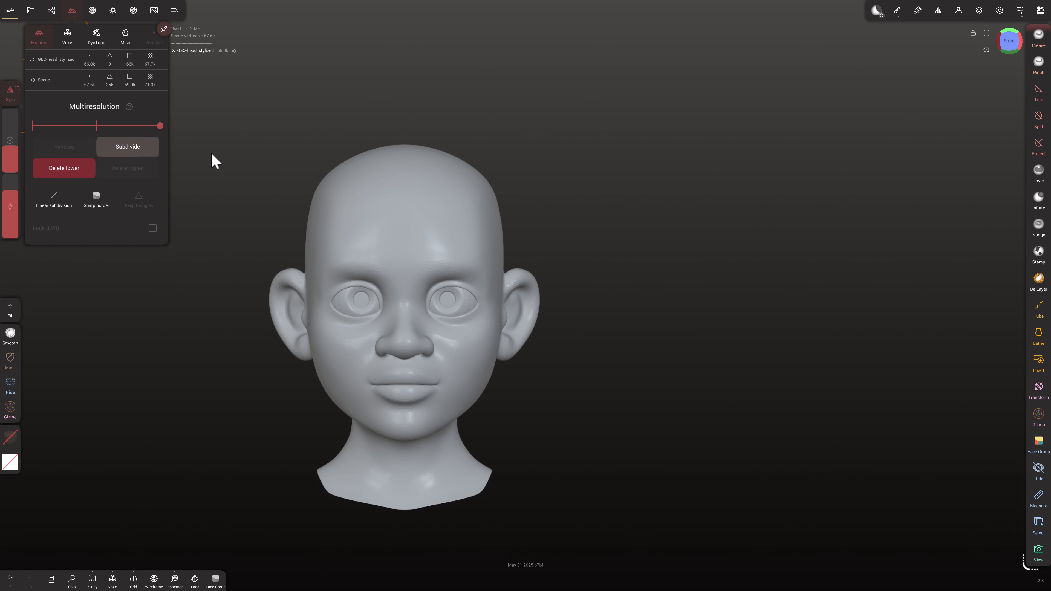
mouse_move(449, 313)
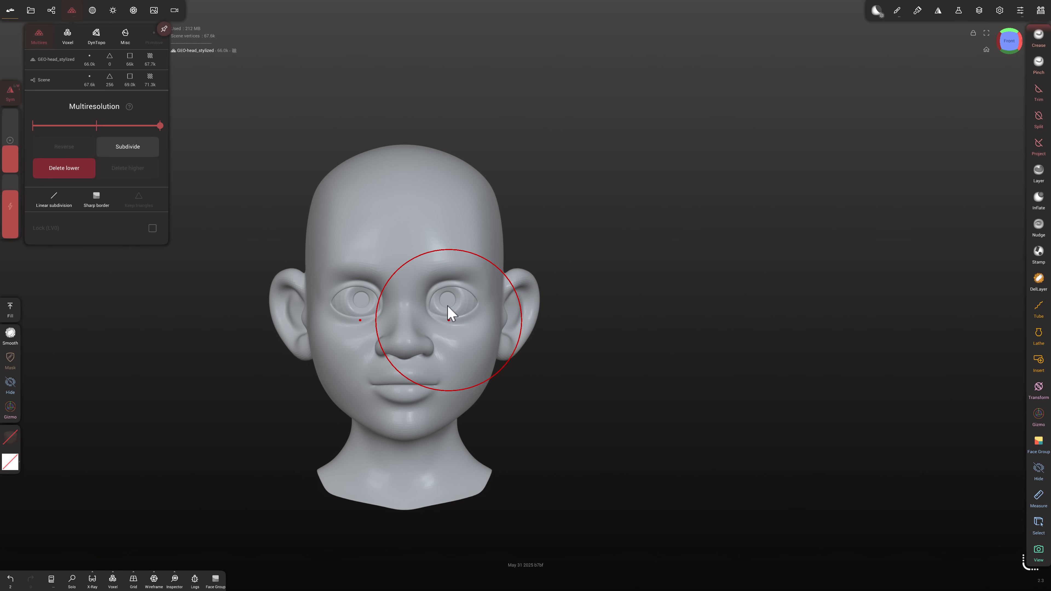
left_click(96, 34)
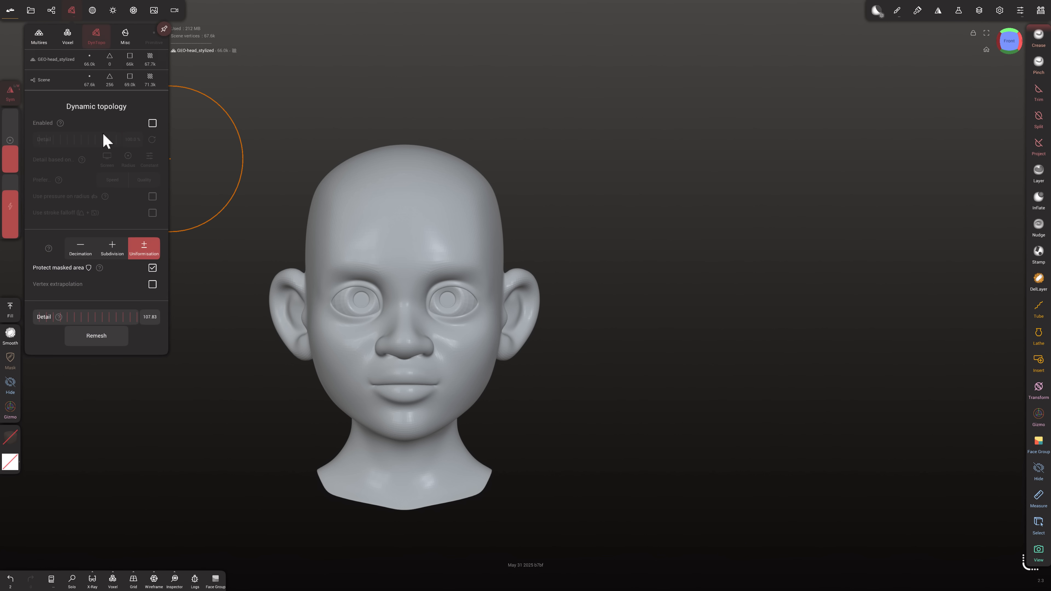
mouse_move(152, 128)
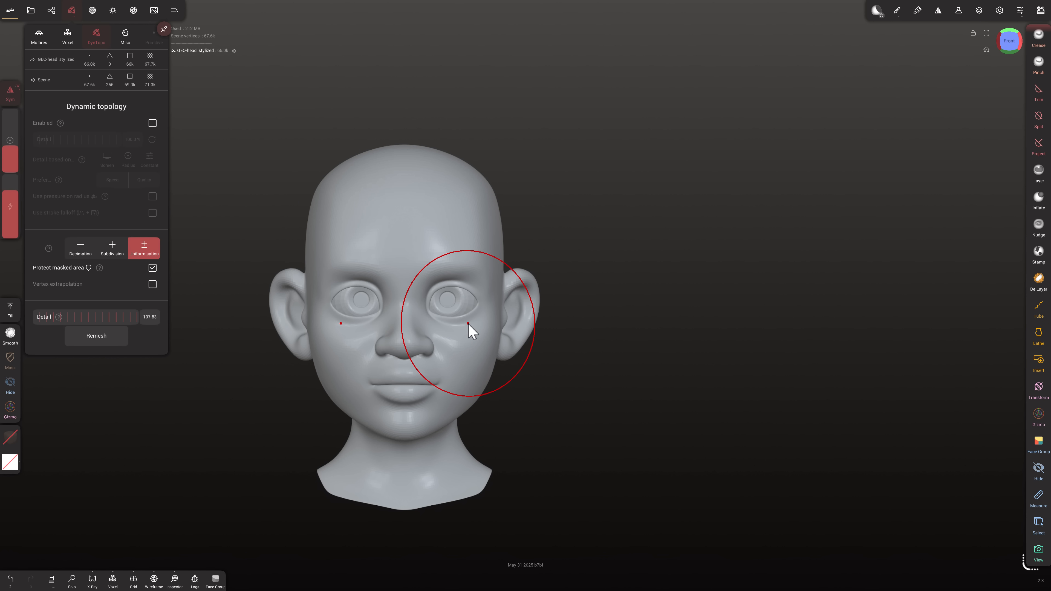
left_click(153, 581)
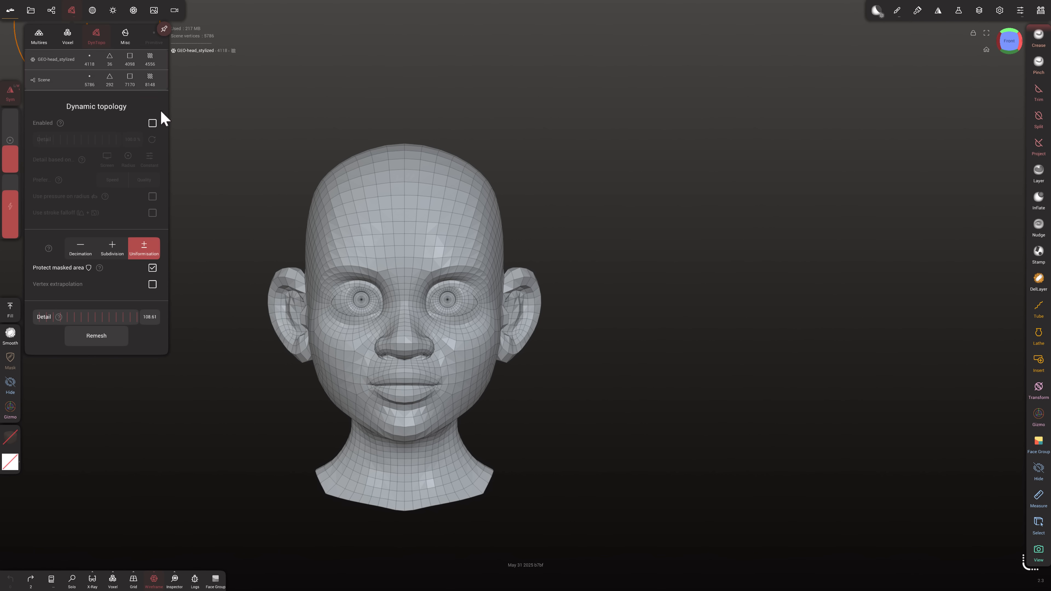
Enable dynamic topology with increased Detail, then return to the Multires settings.
left_click(152, 123)
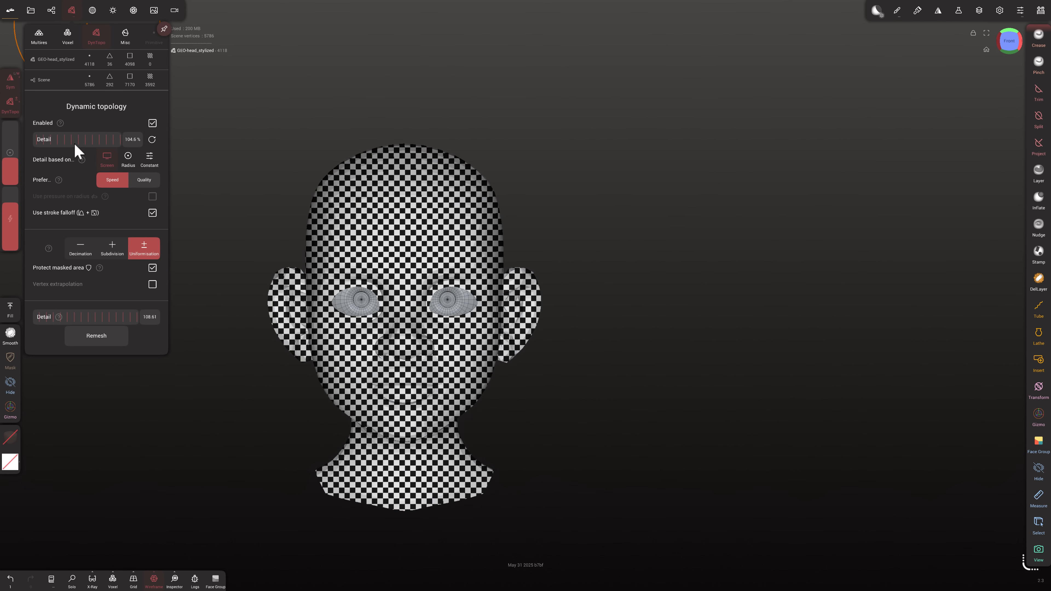
left_click_drag(67, 317, 128, 316)
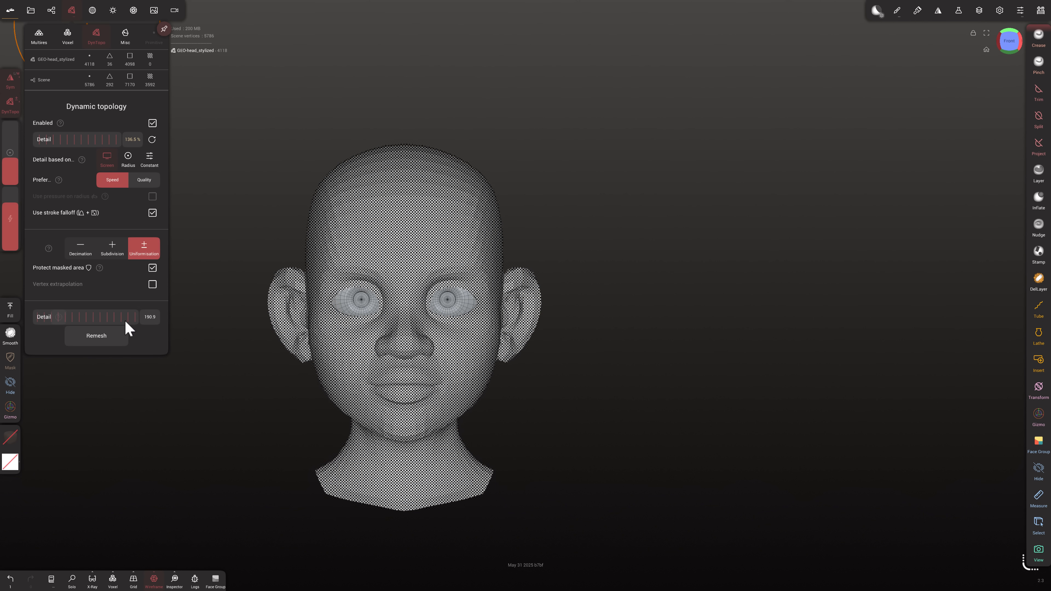
left_click(96, 336)
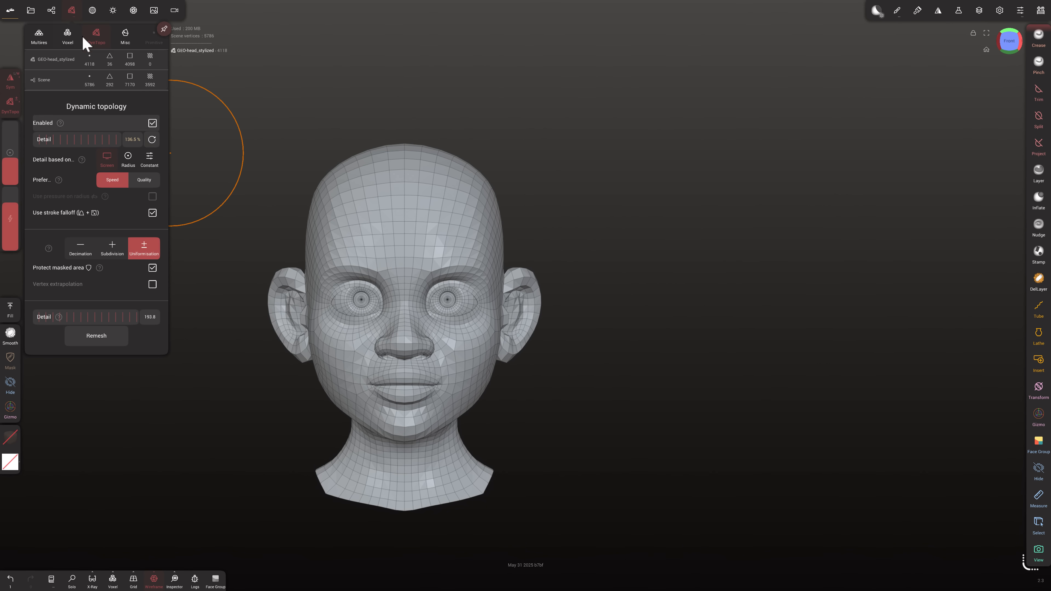
left_click(39, 35)
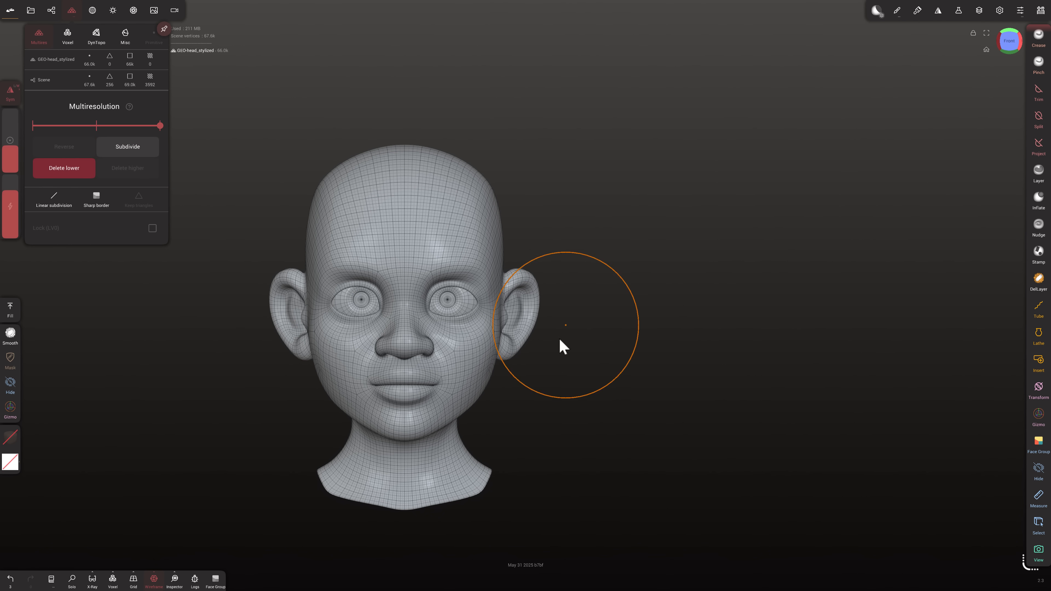
Add a Box primitive from the Scene panel and switch the gizmo to full move/rotate/scale mode.
left_click(50, 10)
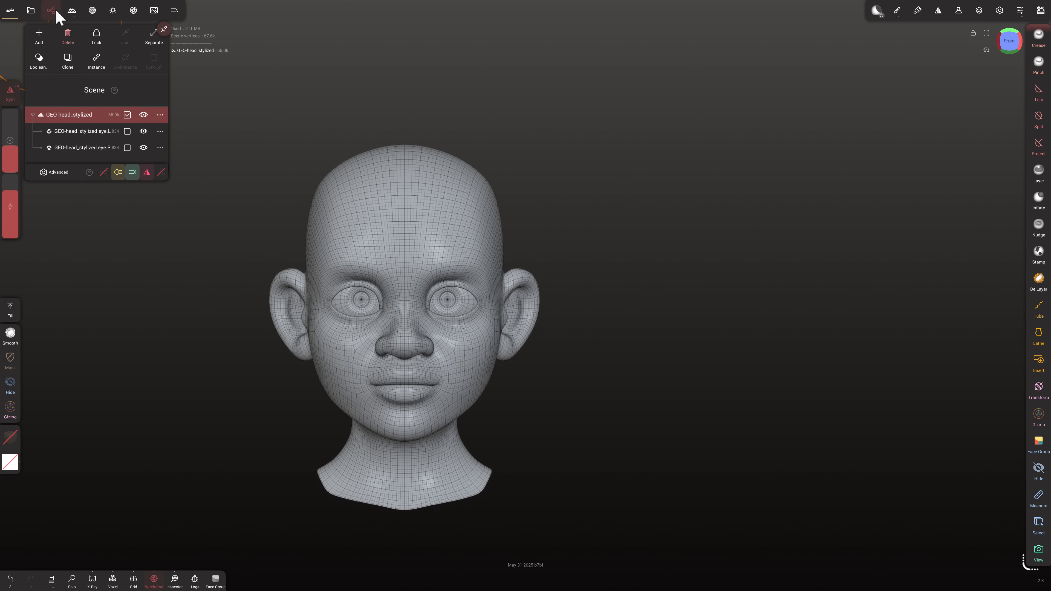
left_click(84, 147)
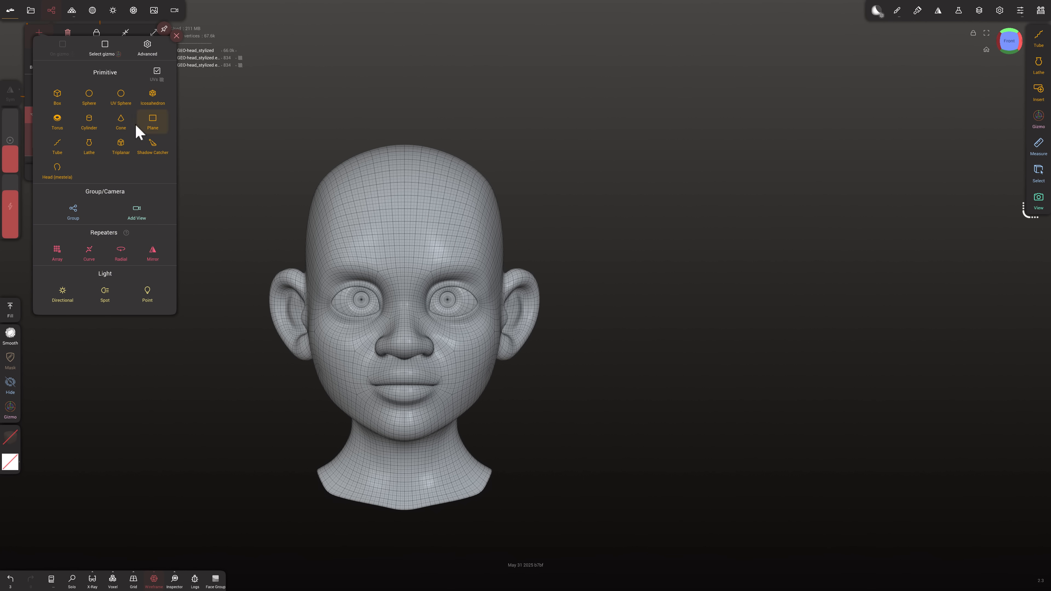
mouse_move(57, 121)
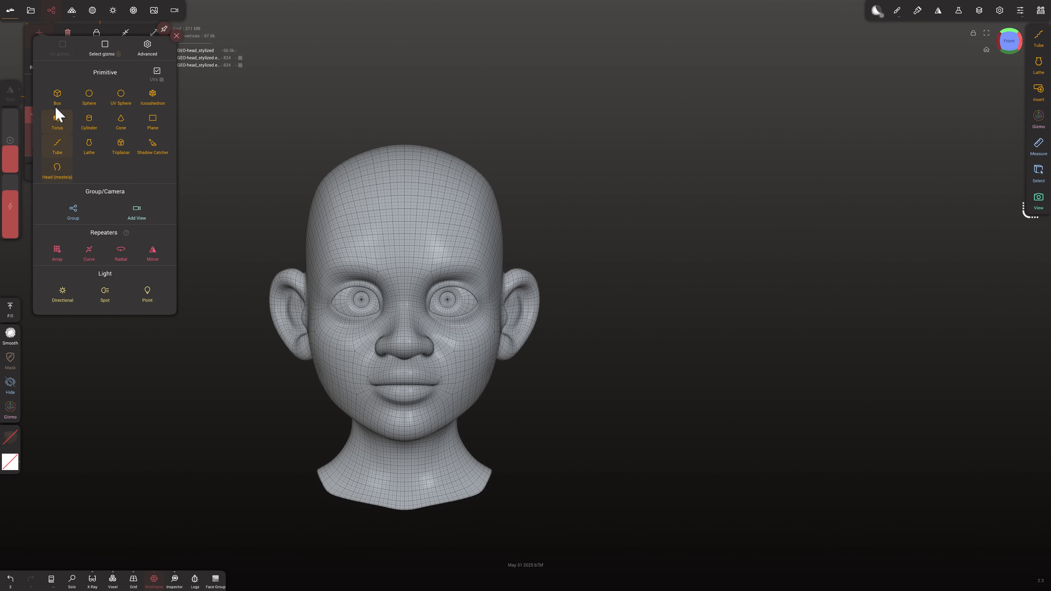
left_click(57, 96)
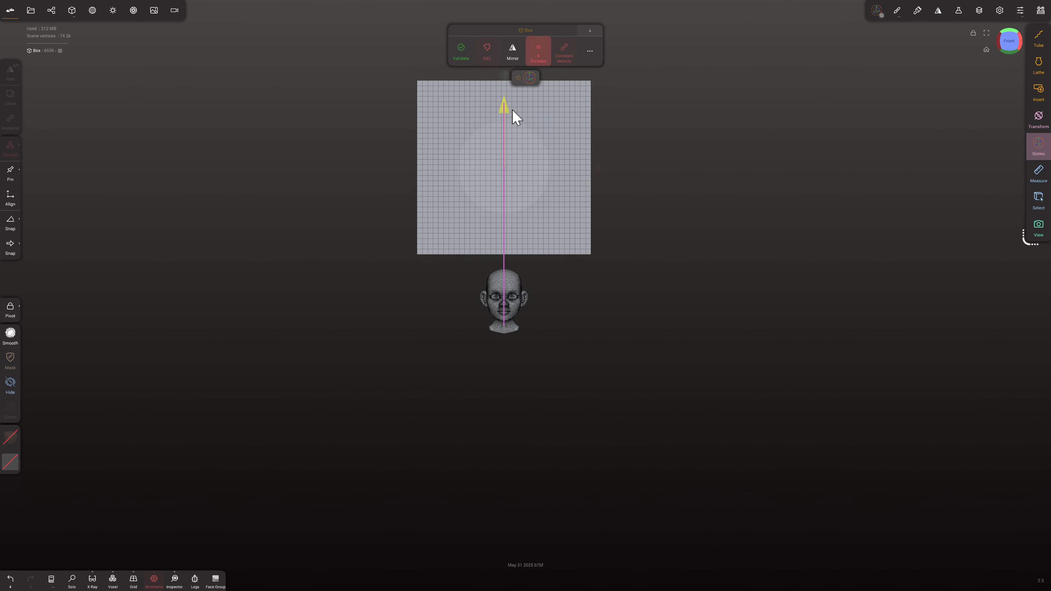
left_click(72, 10)
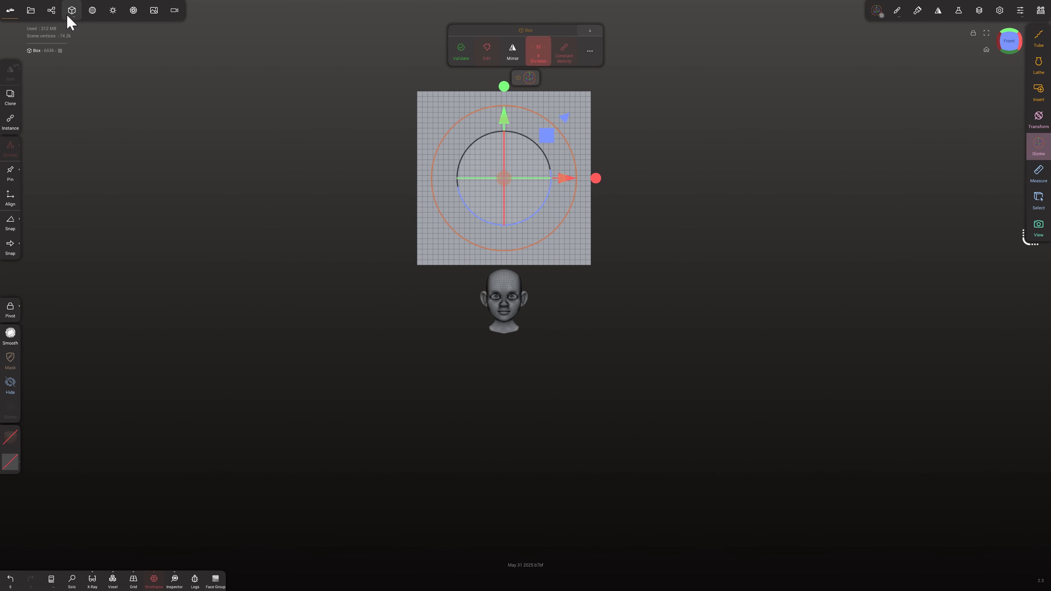
left_click(51, 9)
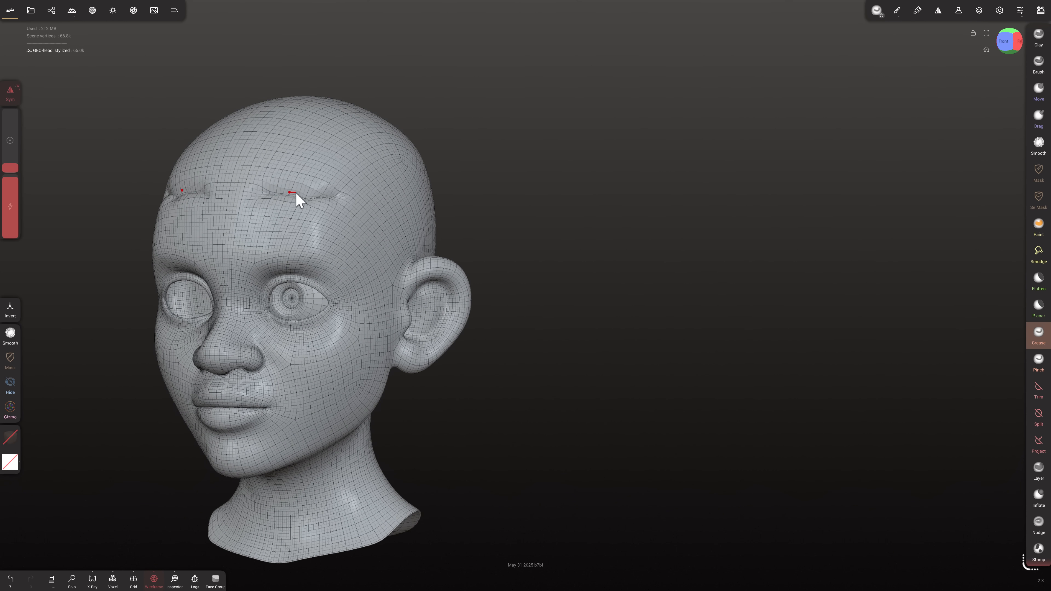
Carve hair crease strands along the forehead hairline and over the scalp with the Crease brush.
left_click_drag(295, 195, 386, 221)
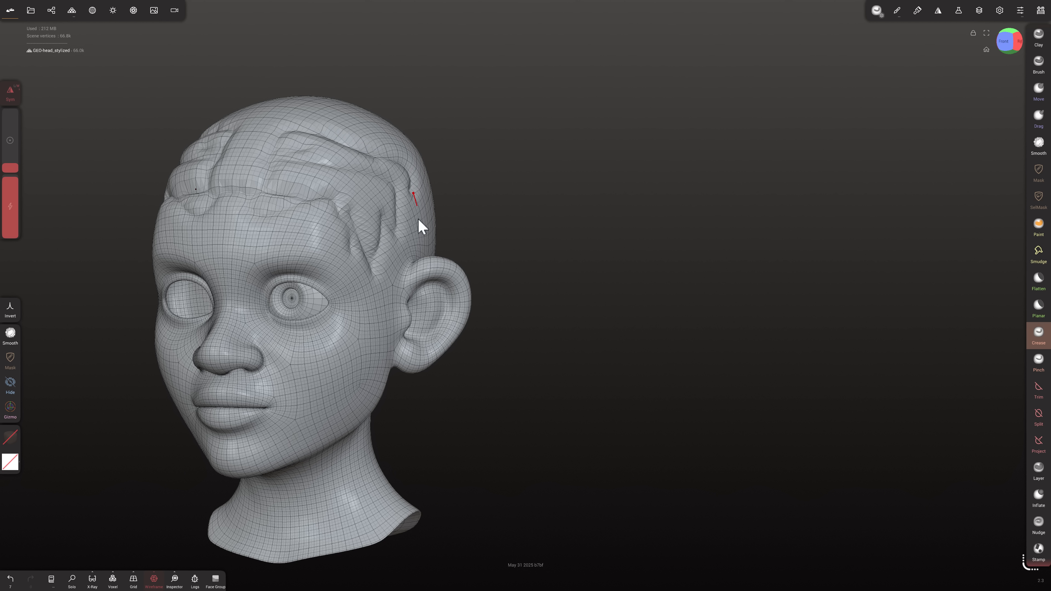
left_click_drag(431, 198, 360, 419)
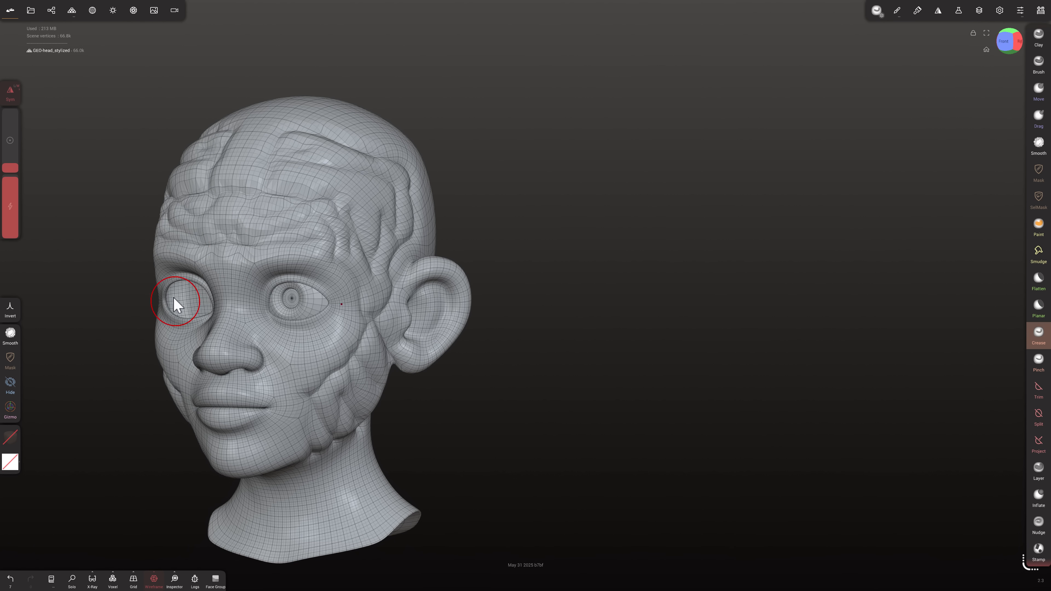
mouse_move(200, 295)
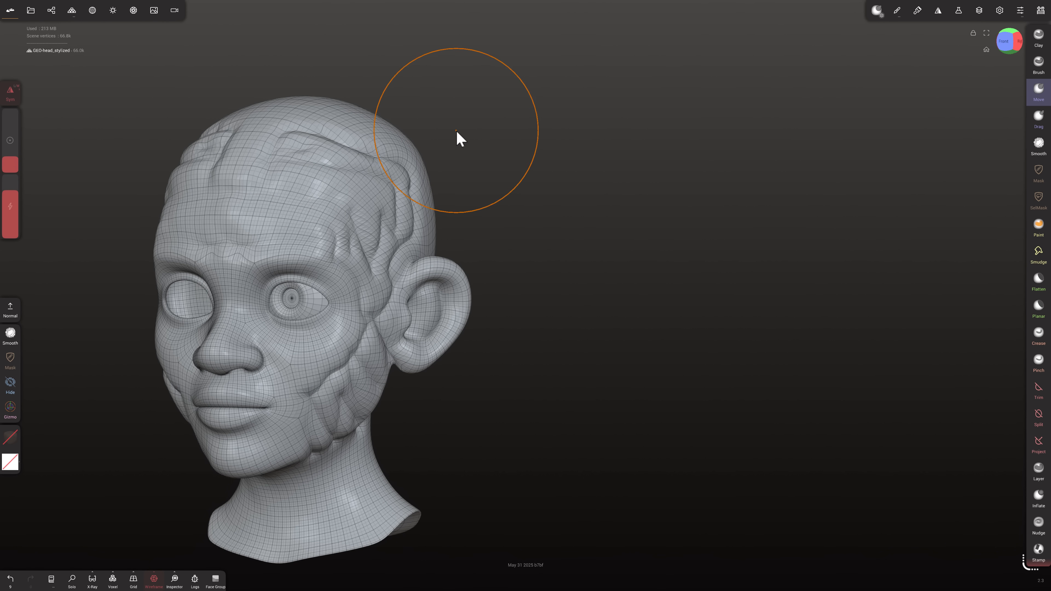
Pull the crown up into two pointed horn-like shapes with the Move brush, then select Paint.
left_click_drag(459, 138, 395, 483)
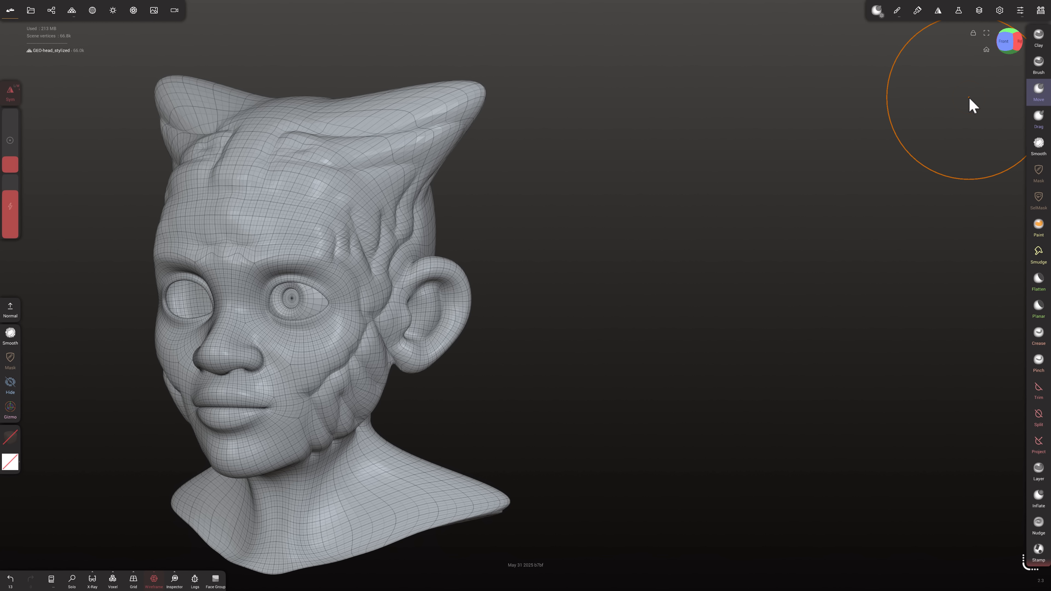
left_click(1038, 226)
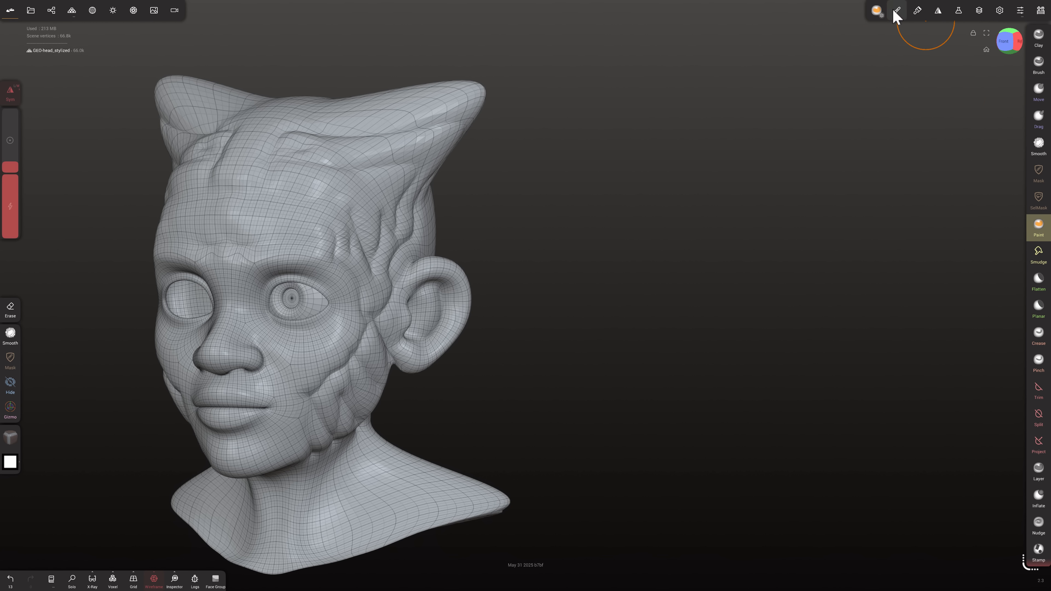
Pick a skin material from the Paint alpha presets and paint brown skin over the brow, face and scalp.
left_click(896, 10)
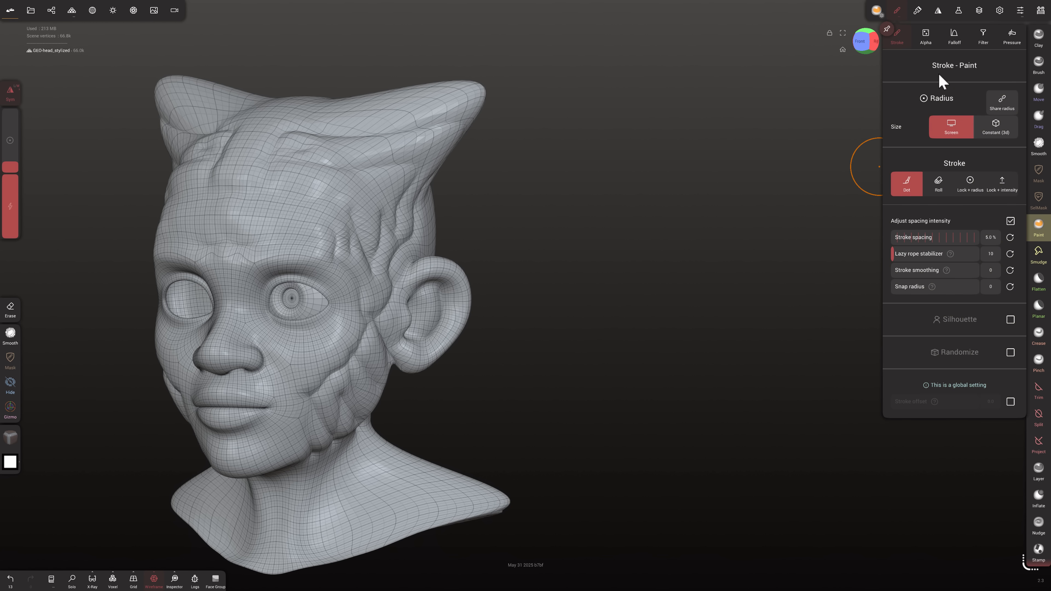
left_click(925, 35)
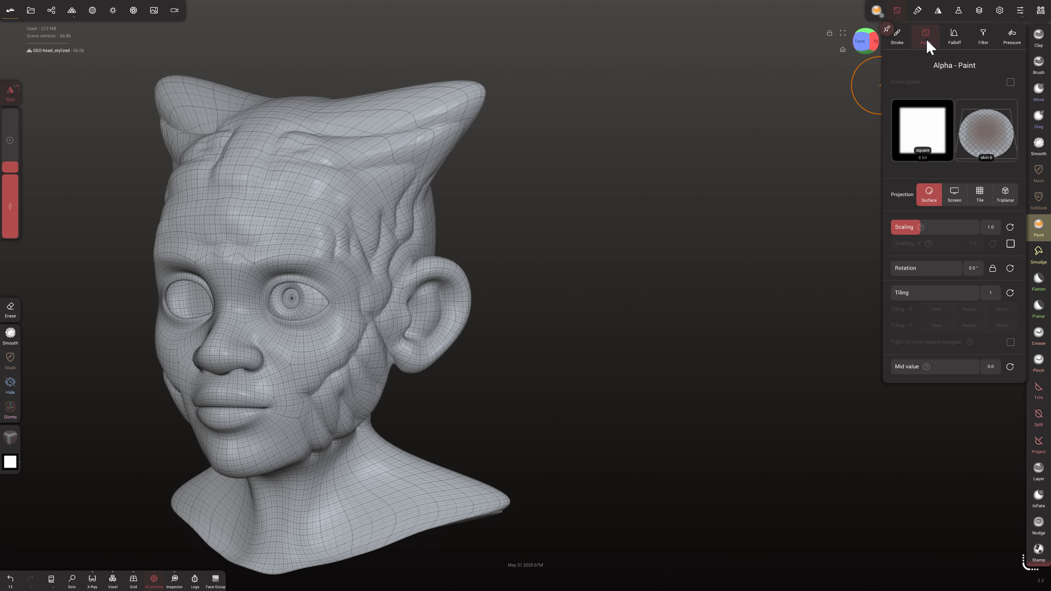
left_click(922, 130)
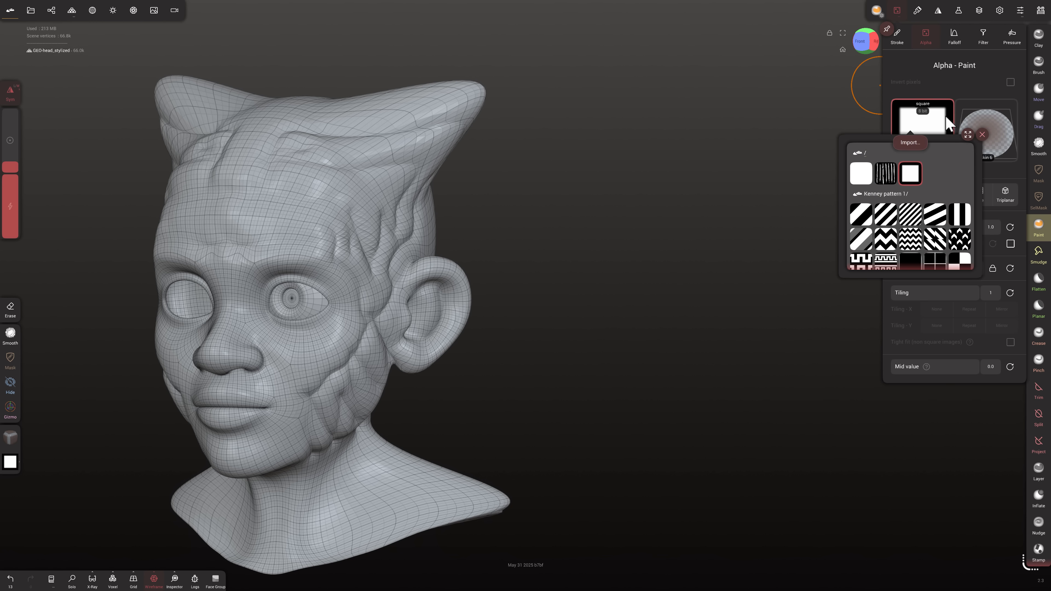
left_click(986, 129)
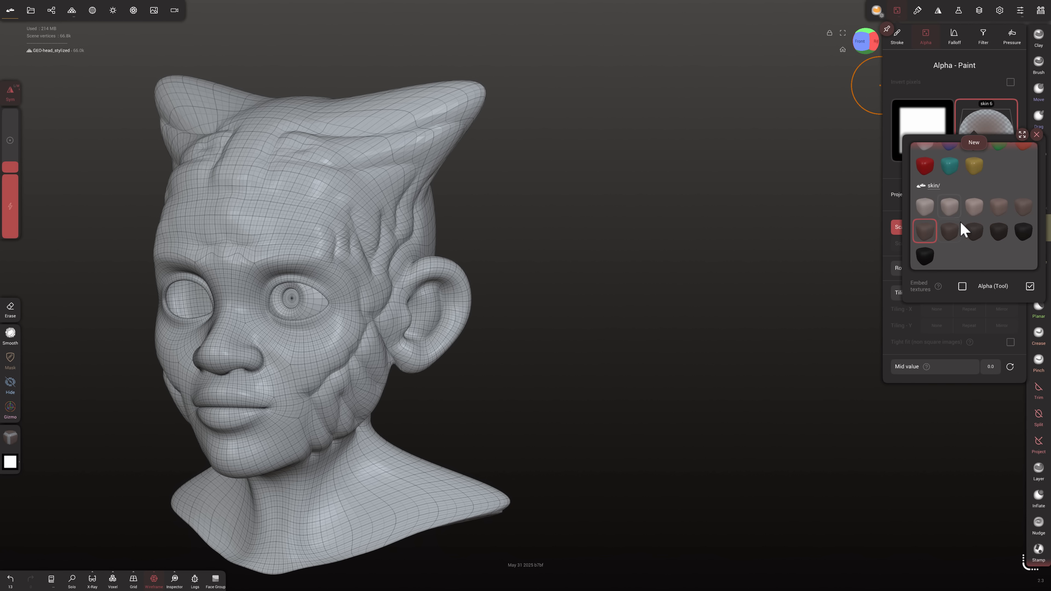
left_click_drag(187, 219, 268, 226)
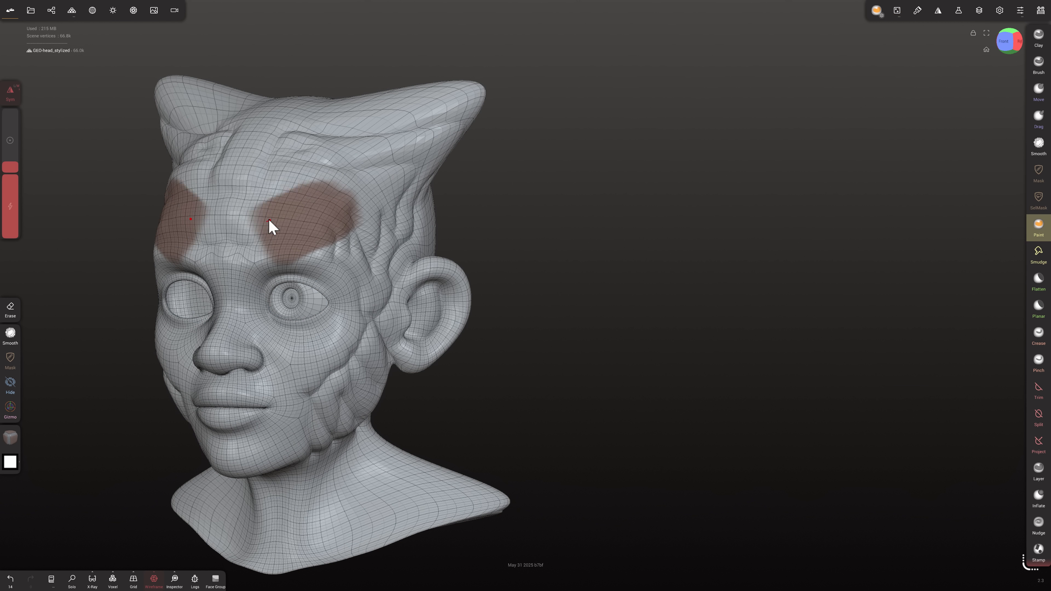
left_click_drag(272, 226, 297, 253)
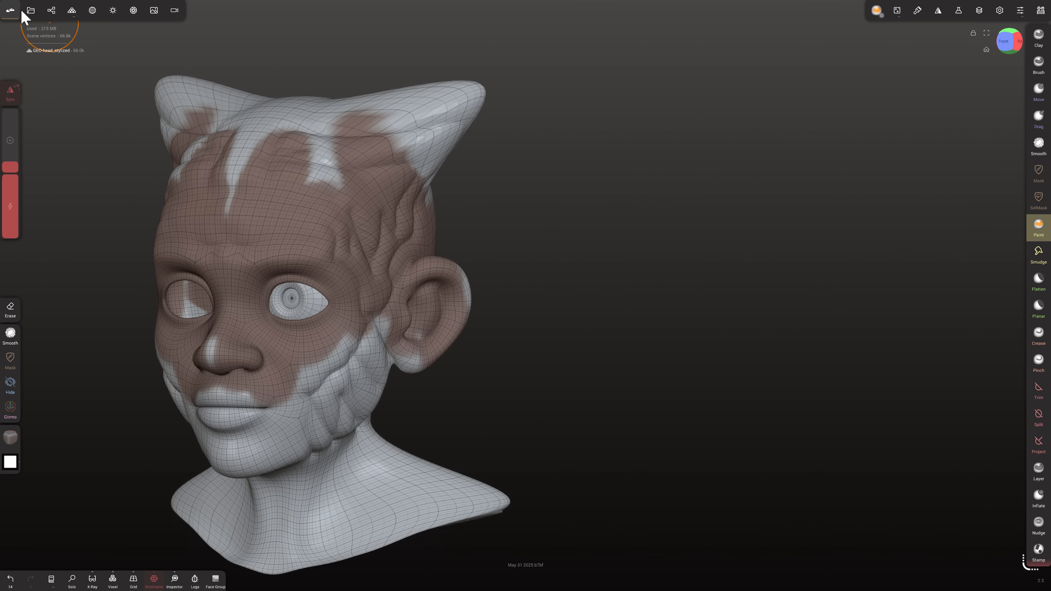
Bring up the File panel and then the Shading and lighting settings.
left_click(30, 9)
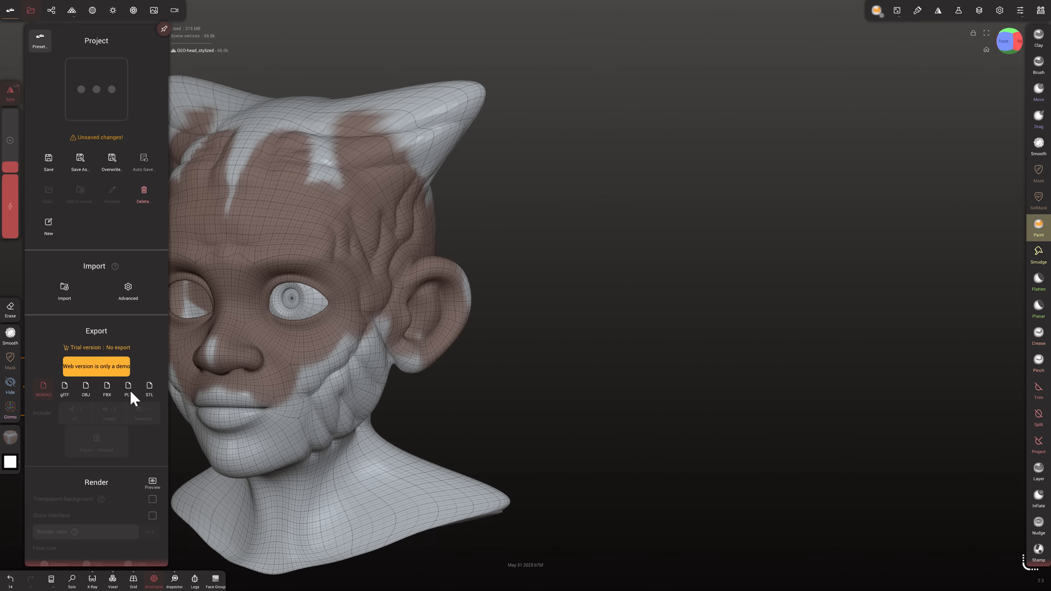
mouse_move(121, 158)
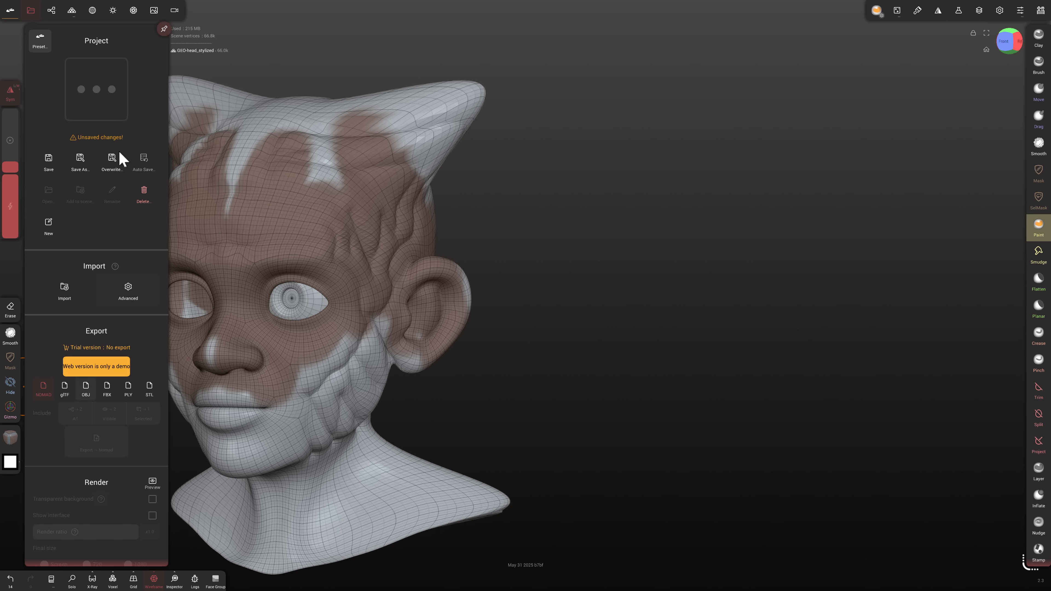
left_click(112, 9)
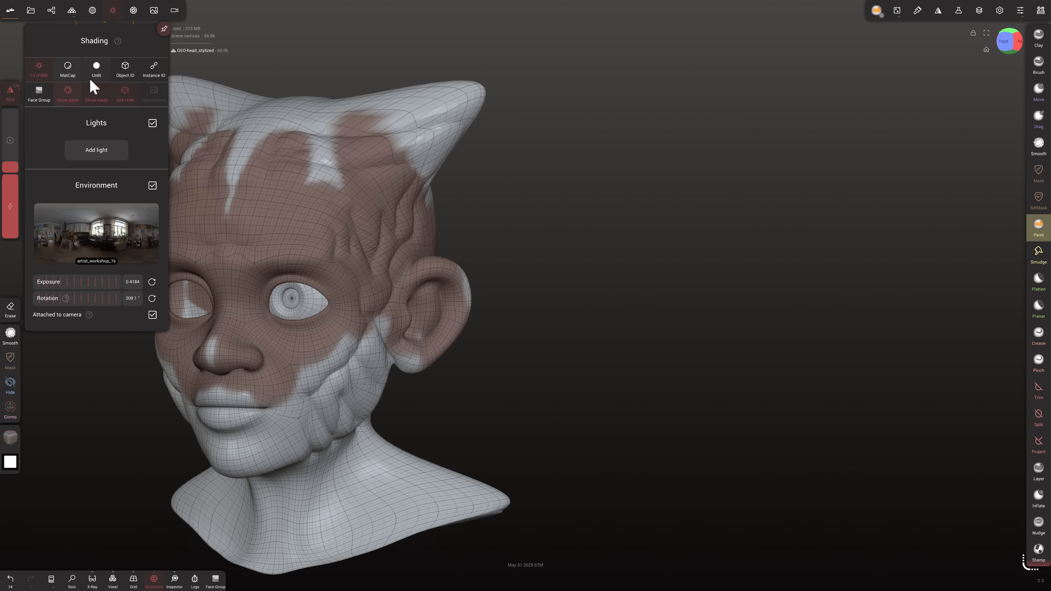
mouse_move(95, 150)
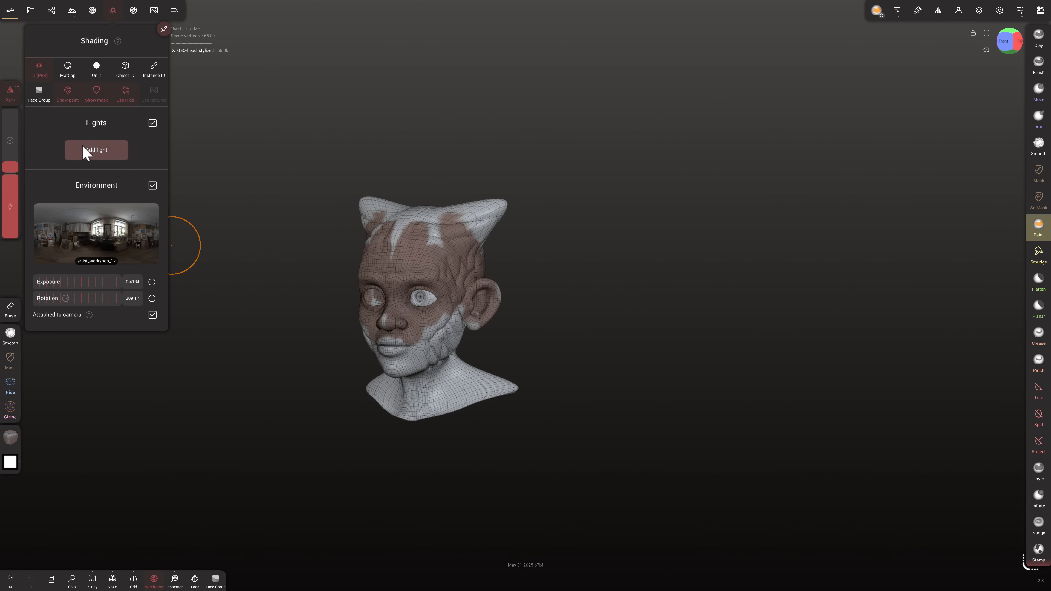
Add a new light from the Shading panel and drag it beside the head near the ear.
left_click(96, 149)
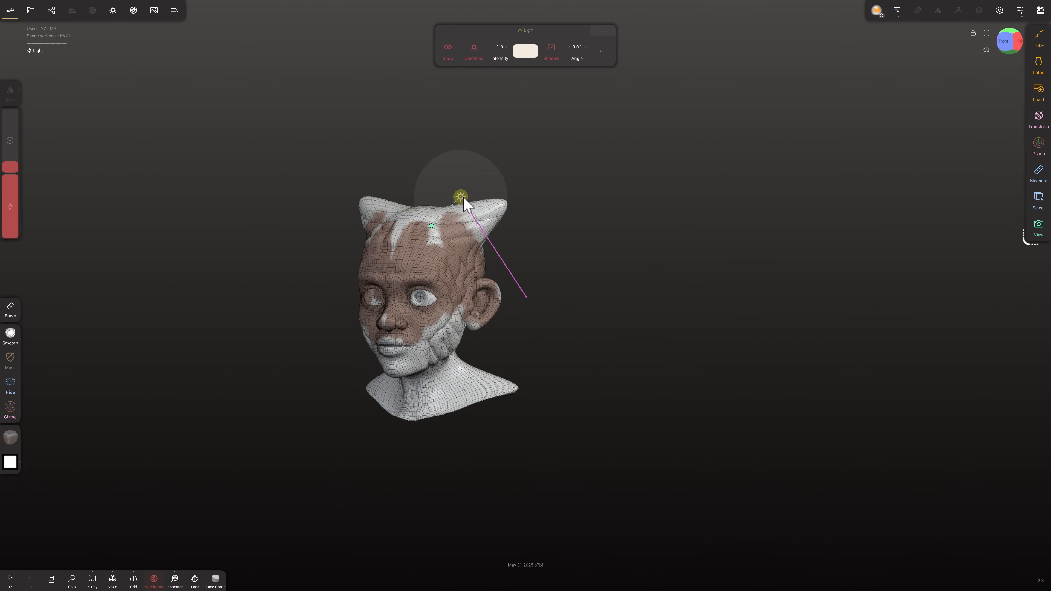
left_click_drag(461, 200, 407, 305)
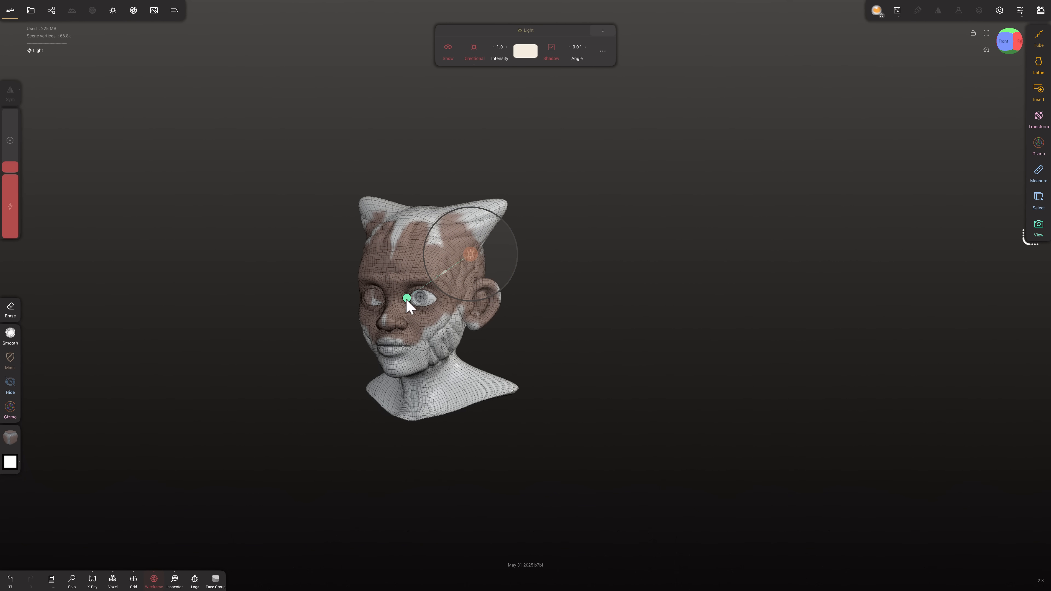
left_click_drag(407, 298, 389, 262)
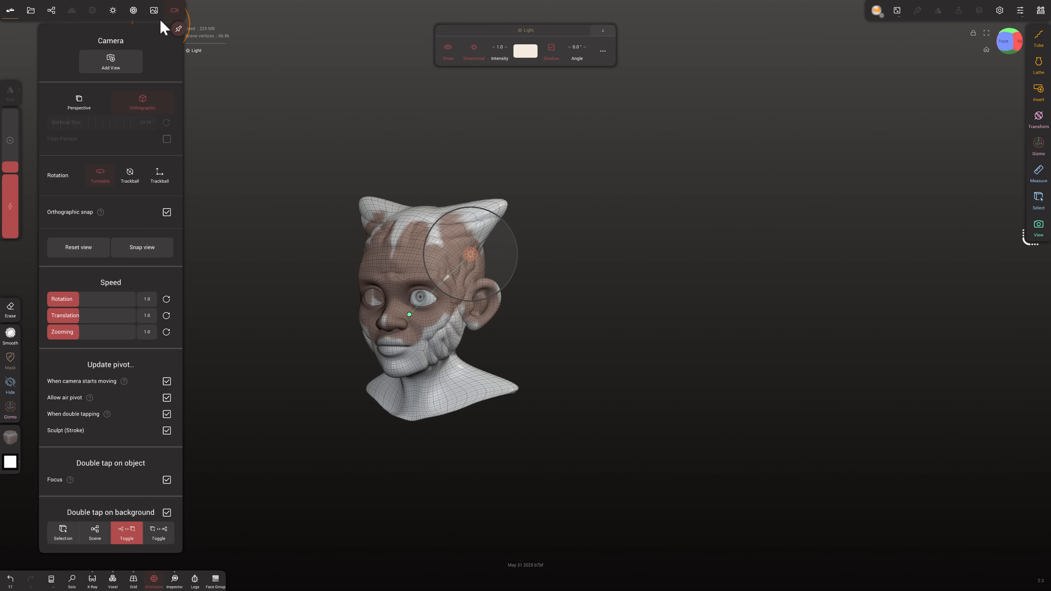
Tour the Render, Shading, Files, Scene and Topology menus in the top bar.
left_click(111, 9)
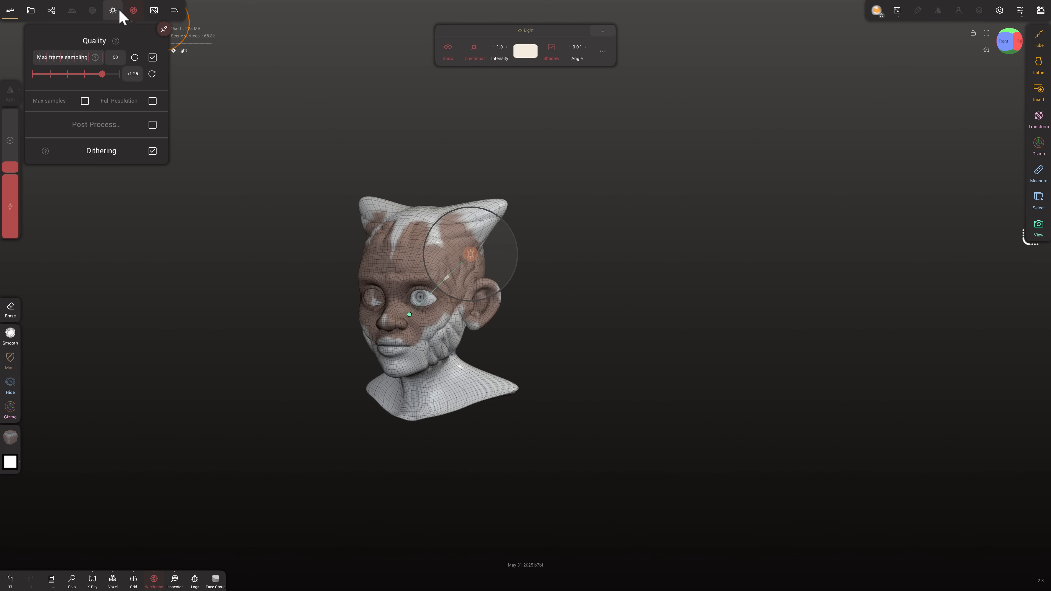
left_click(112, 10)
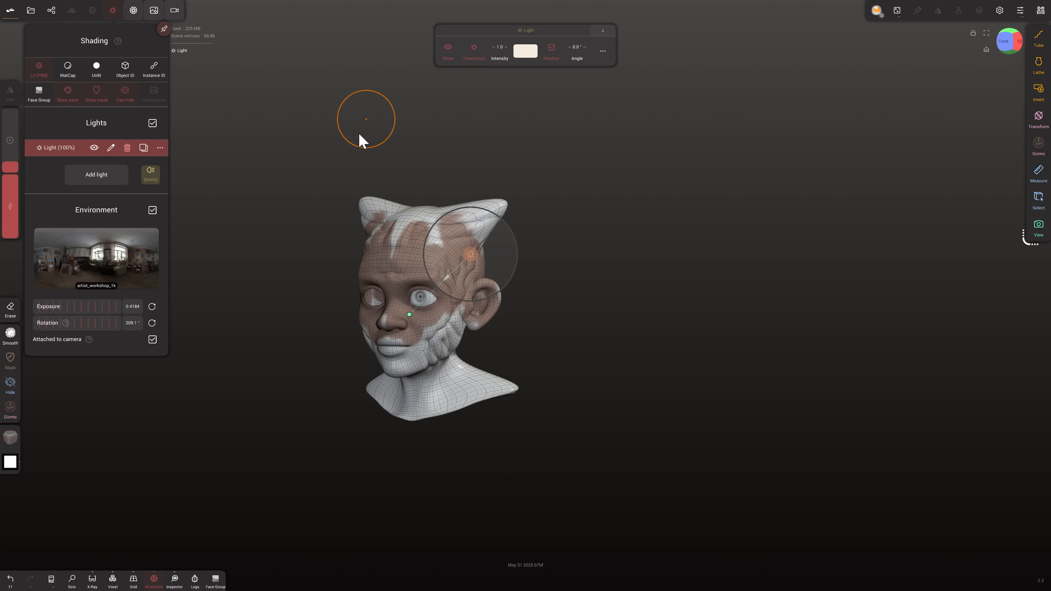
left_click(30, 10)
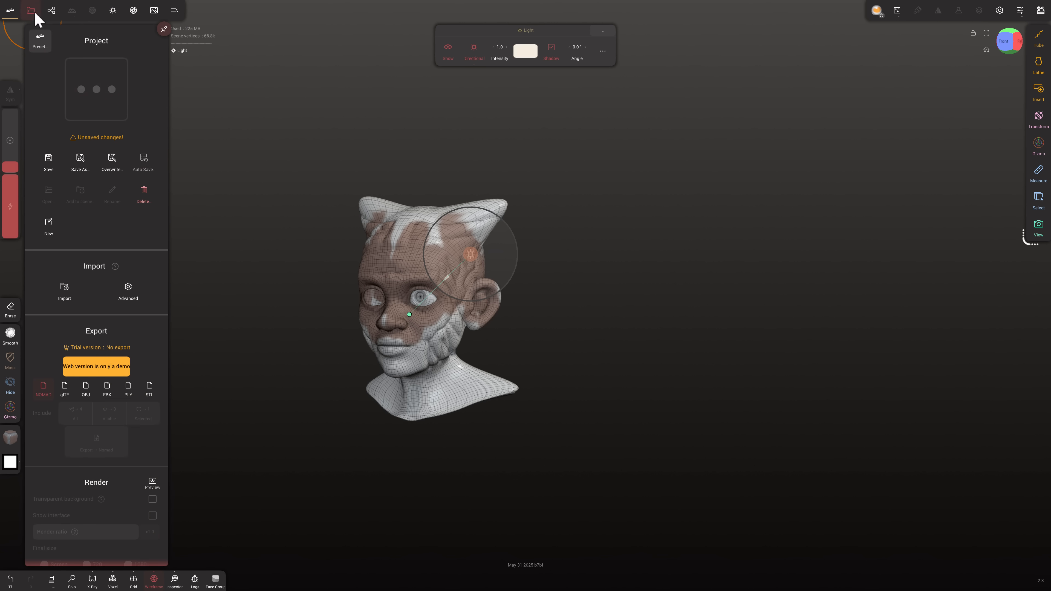
left_click(50, 10)
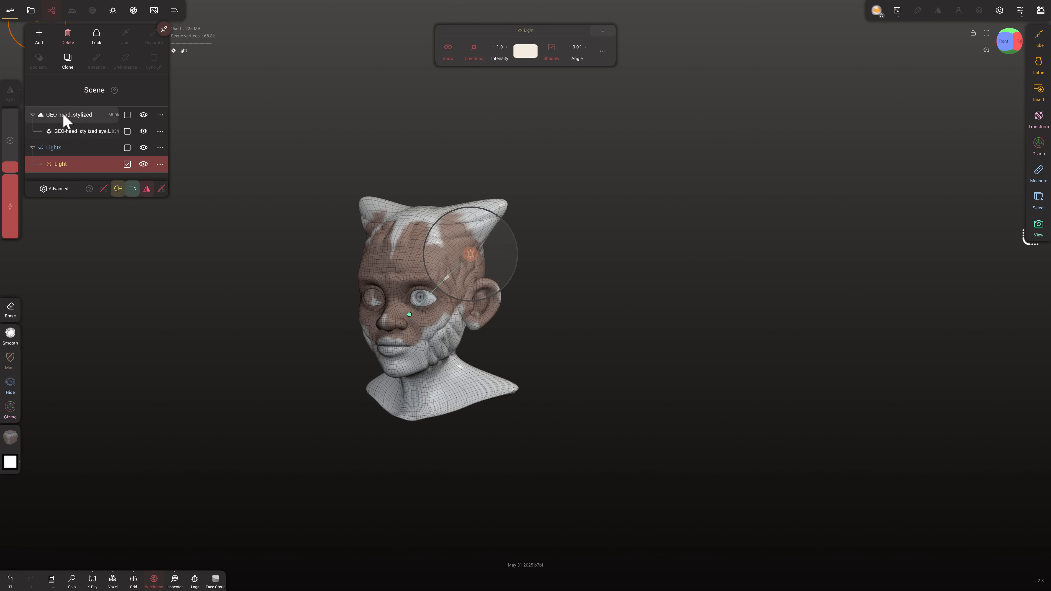
left_click(71, 10)
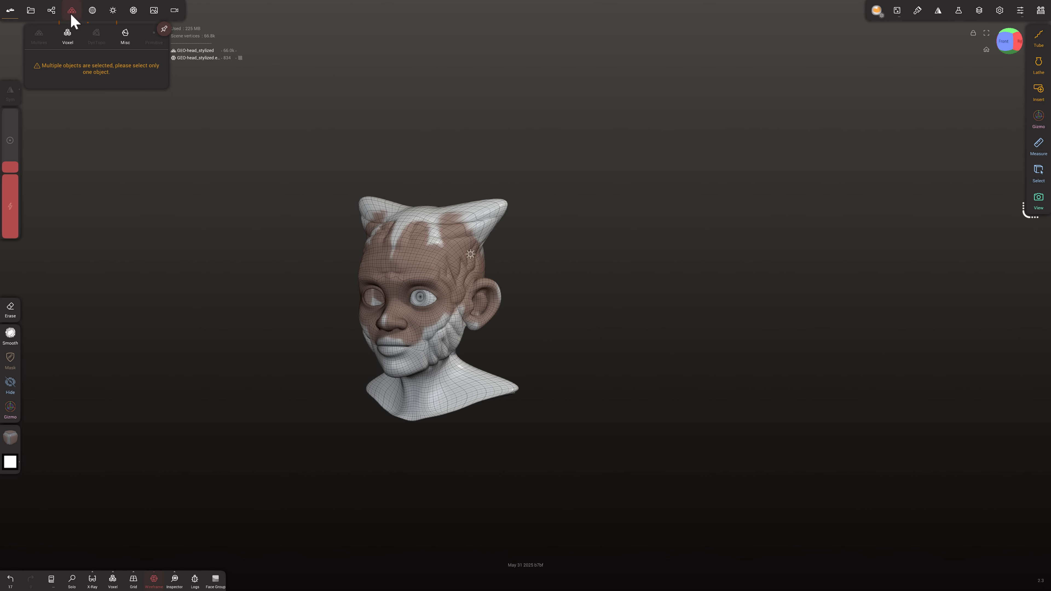
mouse_move(60, 72)
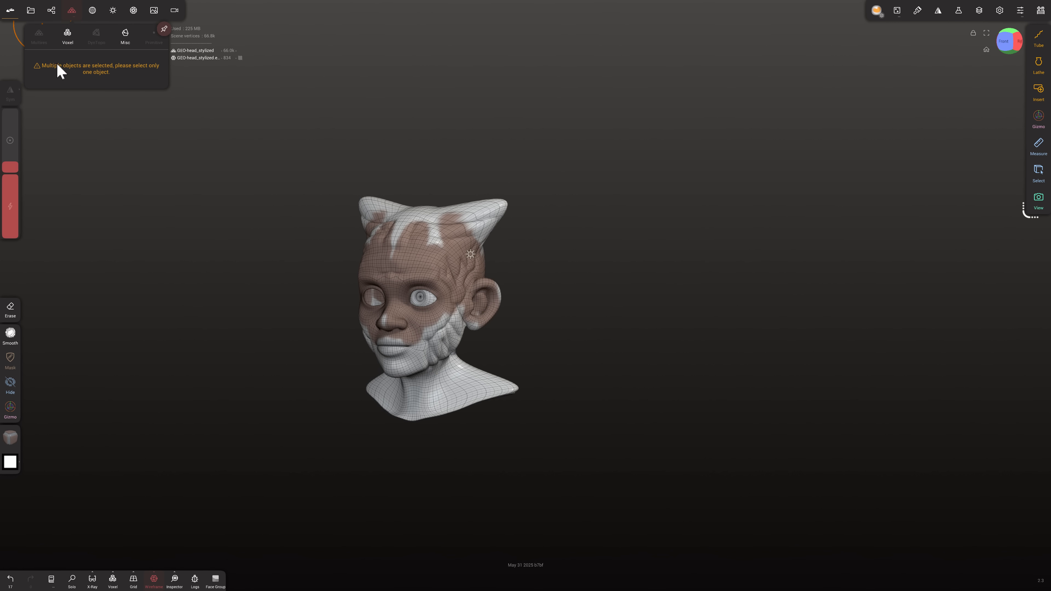
left_click(30, 10)
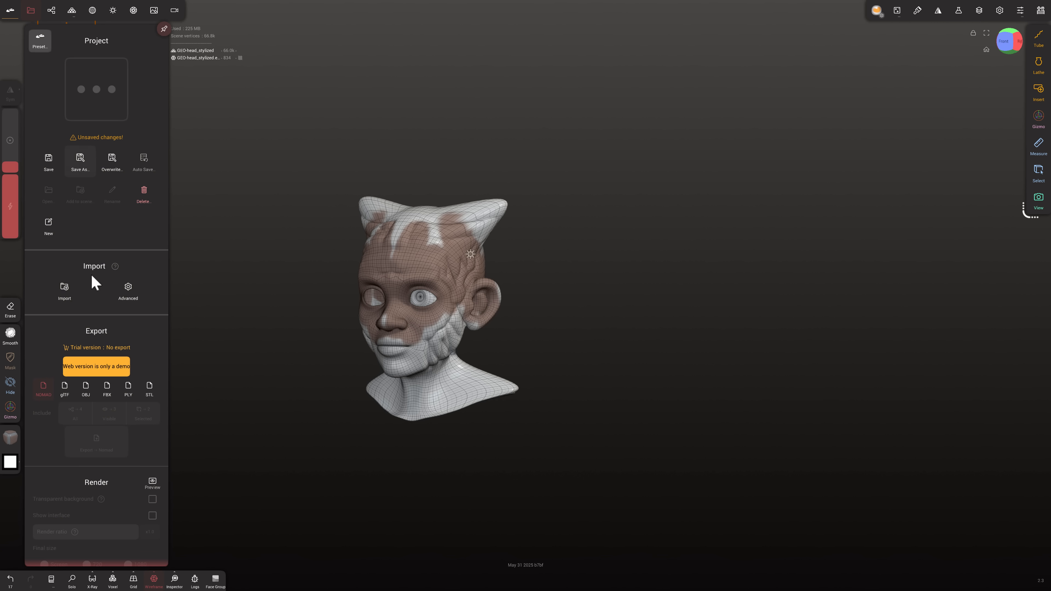
Select the GEO-head_stylized mesh in the Scene list and show its Multires settings.
left_click(50, 10)
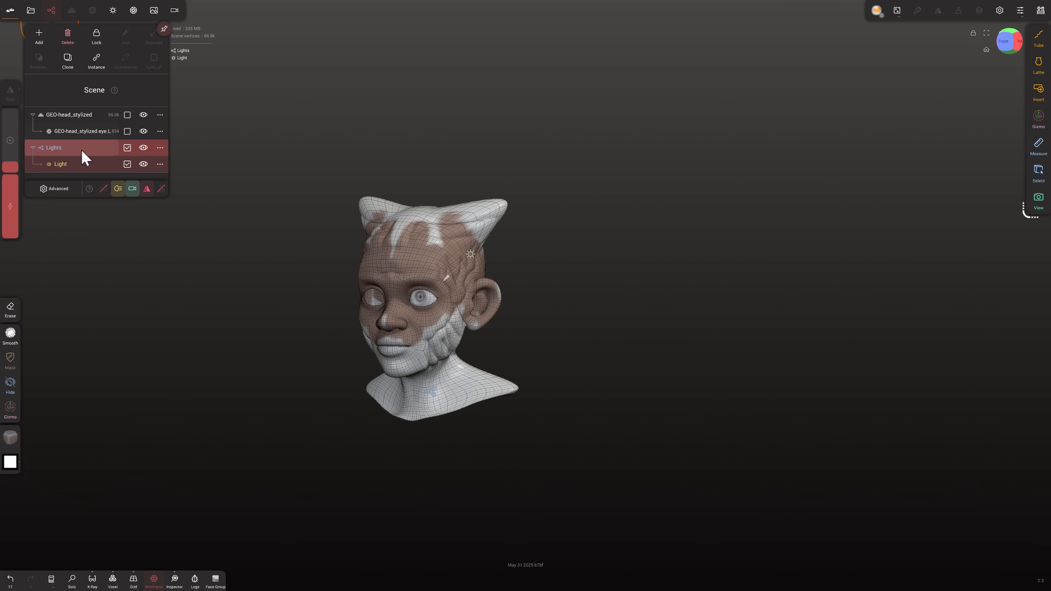
left_click(80, 131)
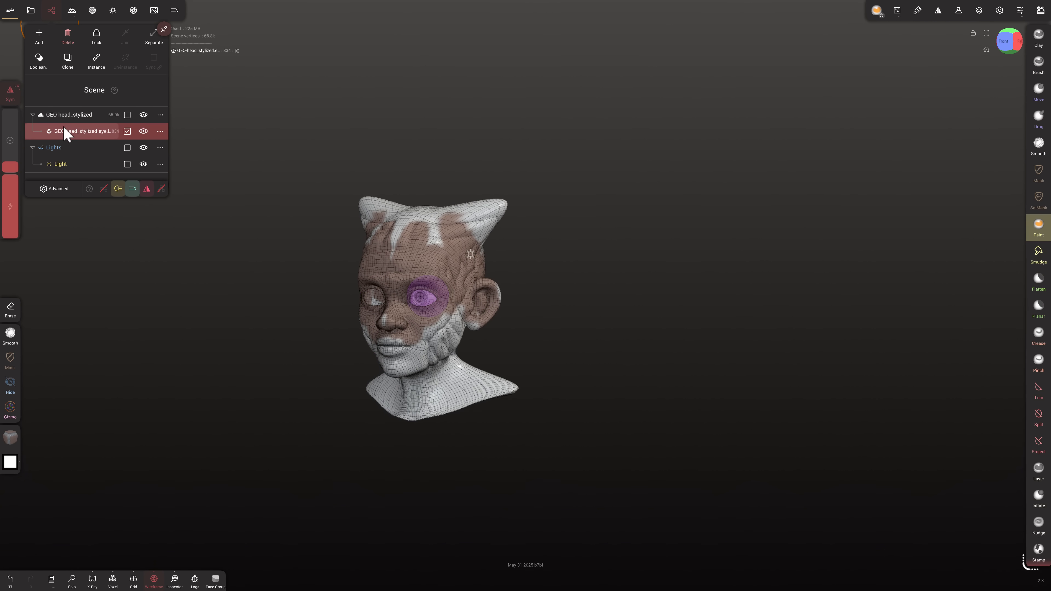
left_click(69, 115)
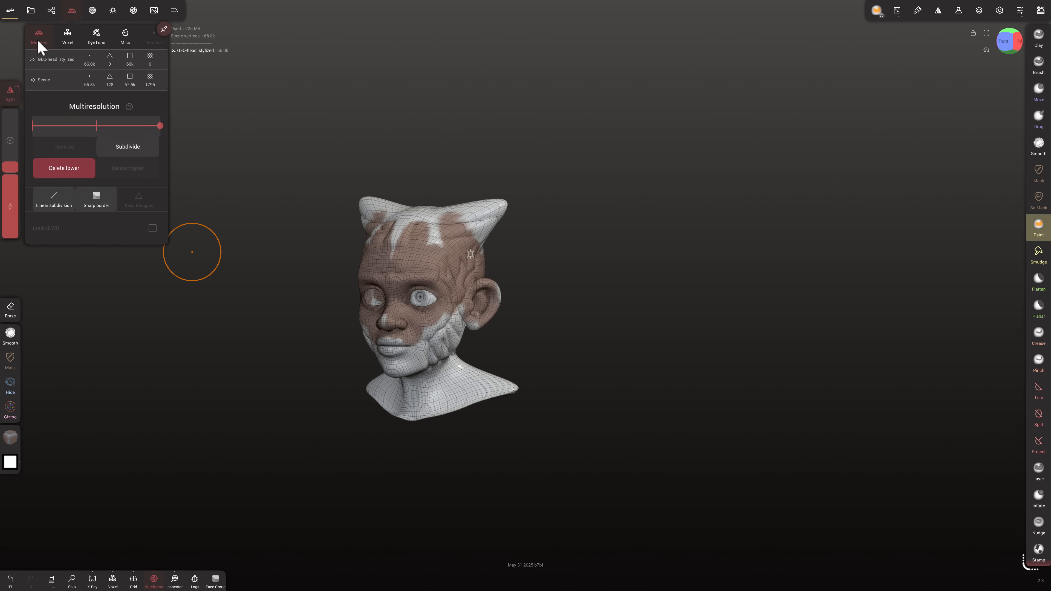
Voxel-remesh the head, confirming the 'Multiresolution will be lost' warning.
left_click(66, 35)
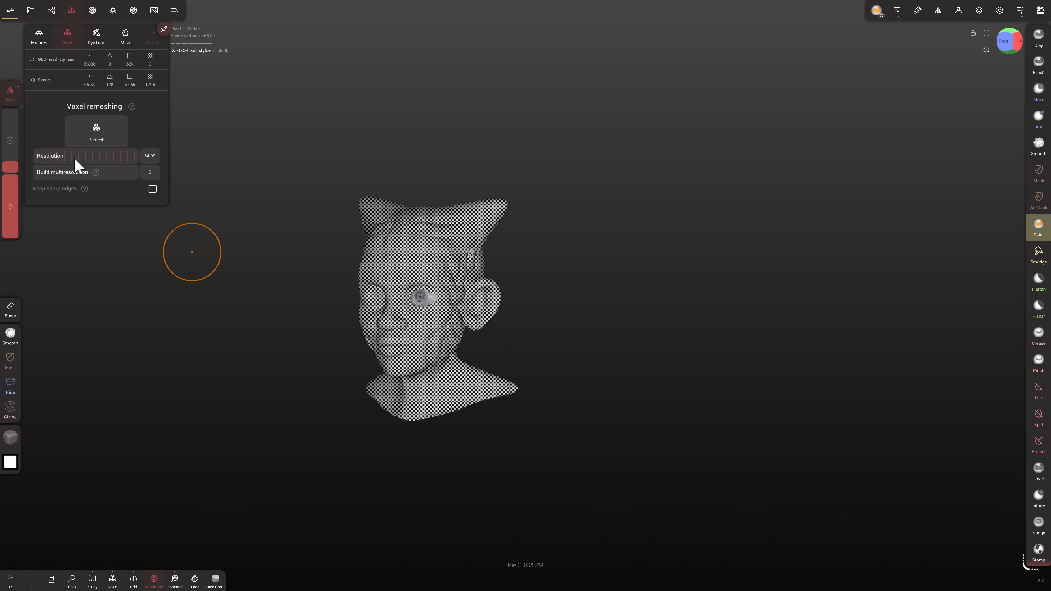
left_click(95, 130)
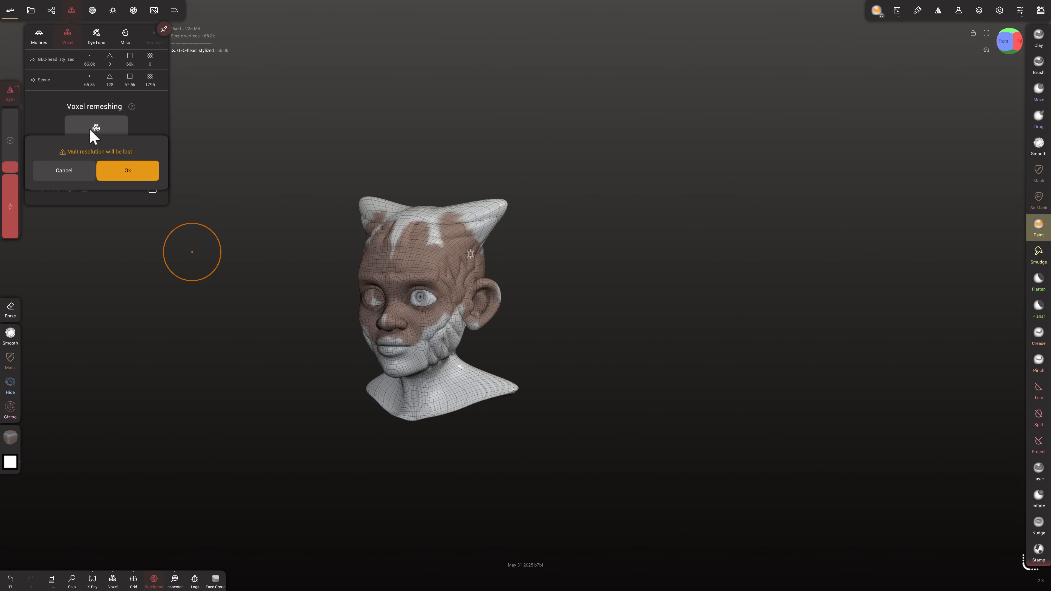
left_click(127, 170)
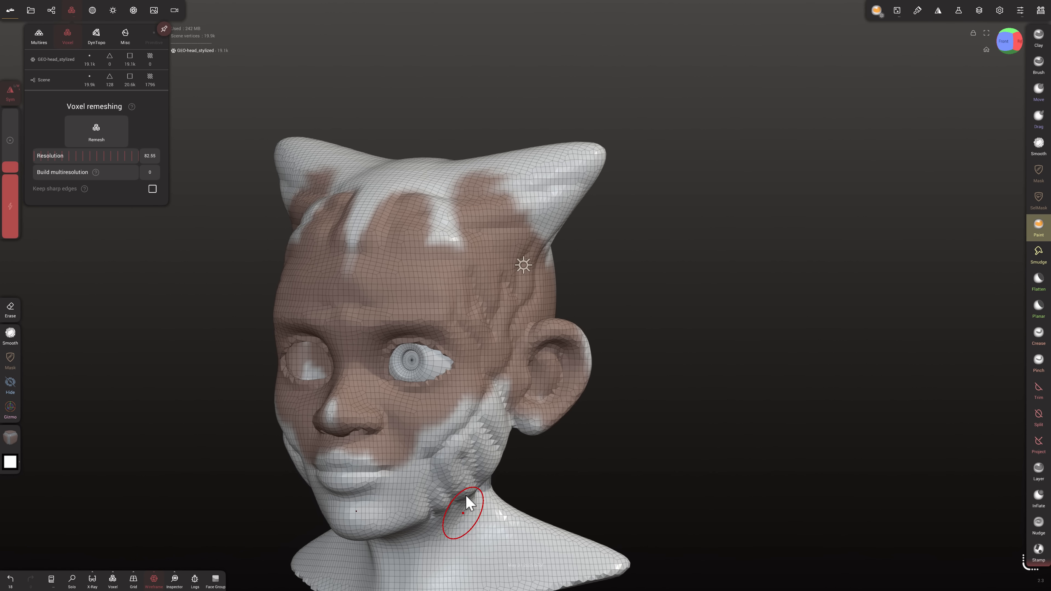
mouse_move(522, 338)
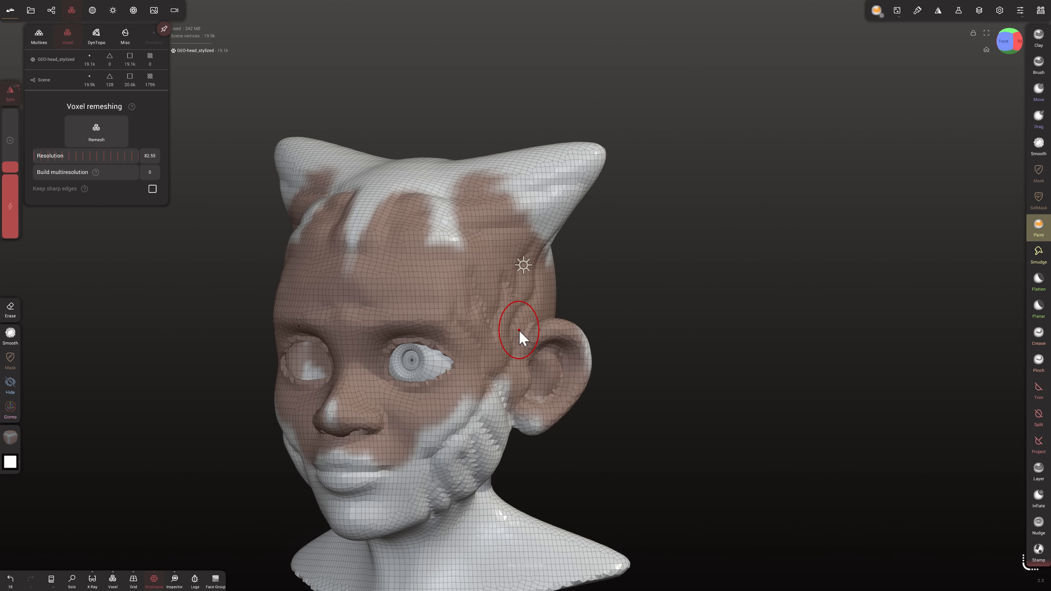
mouse_move(764, 210)
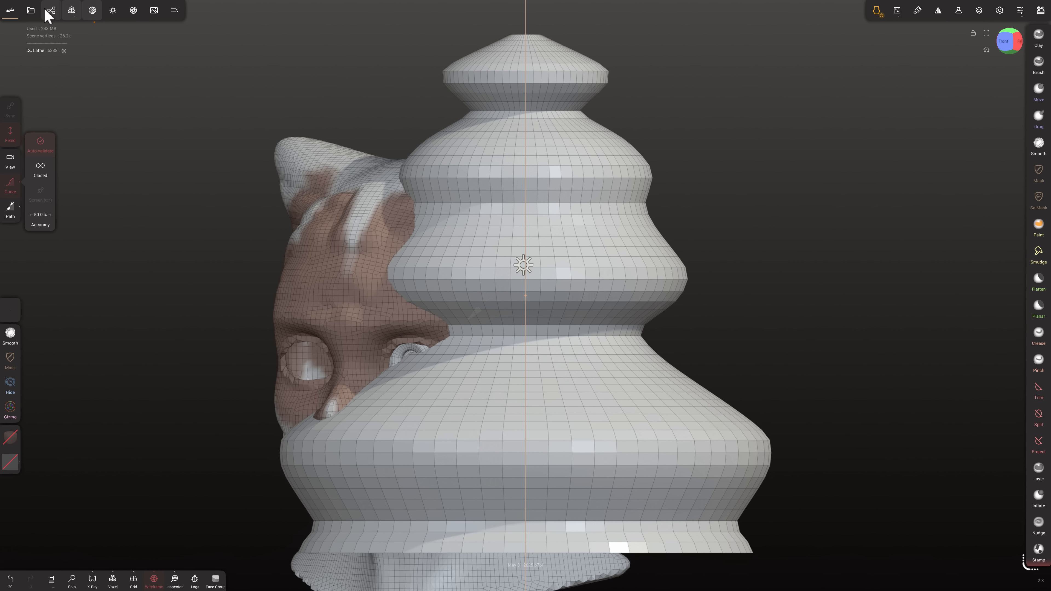
mouse_move(533, 47)
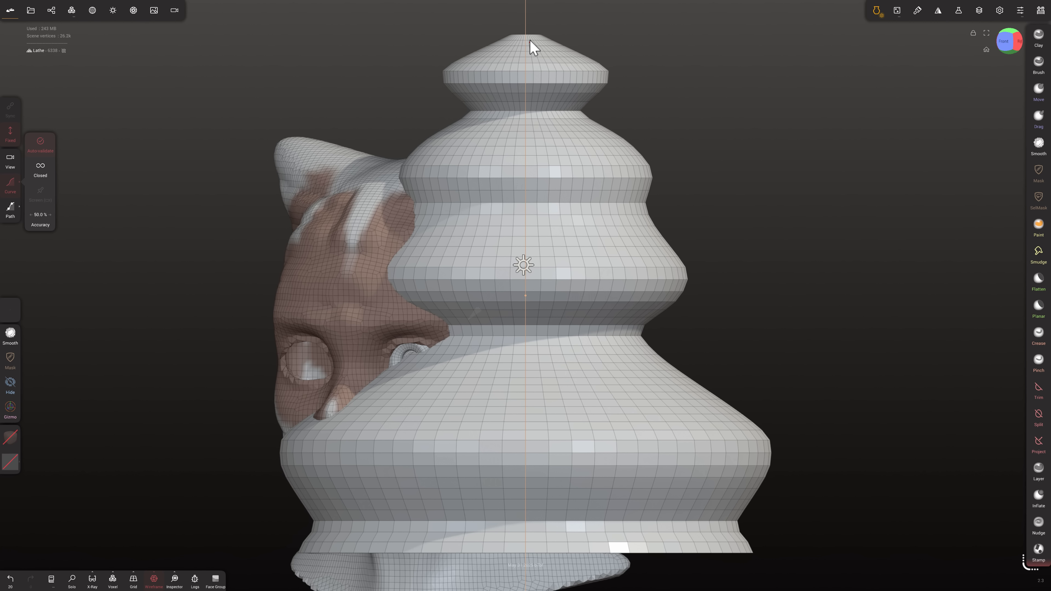
mouse_move(642, 92)
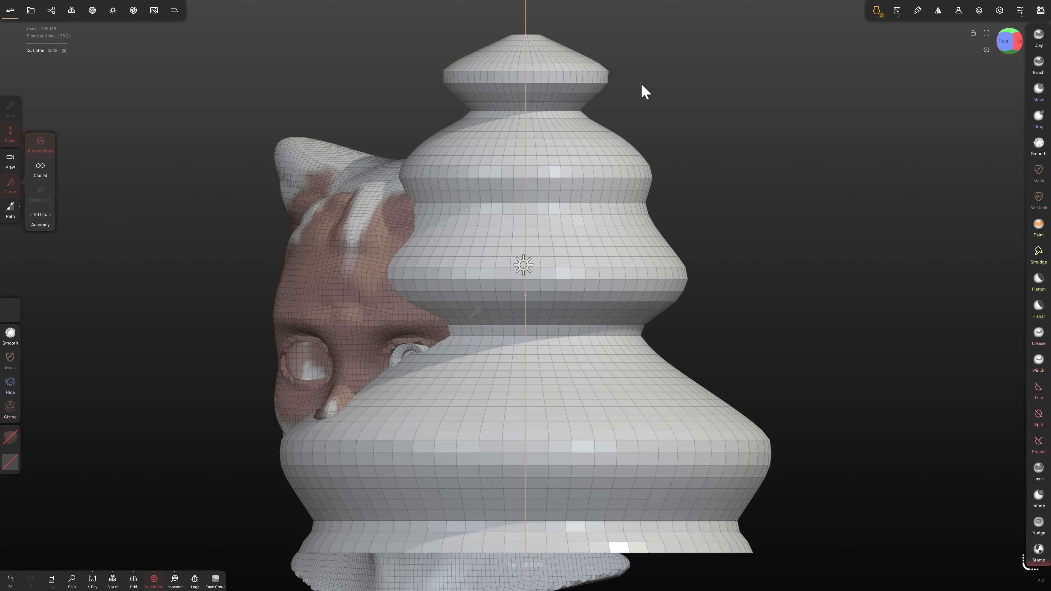
Review the lathe object's Filter, Layers and Symmetry panels, then close them.
left_click(938, 10)
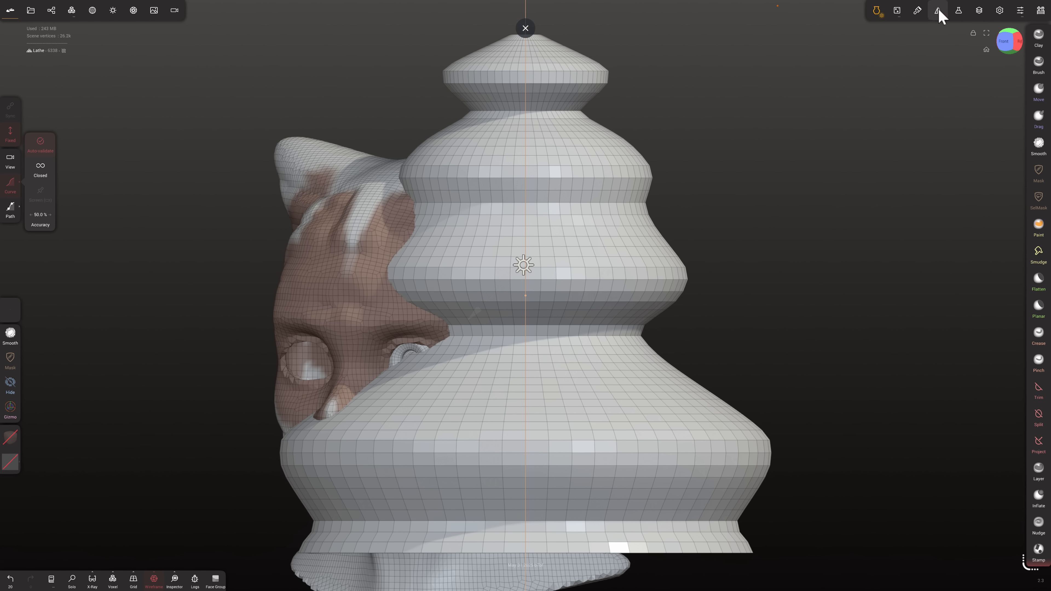
left_click(958, 10)
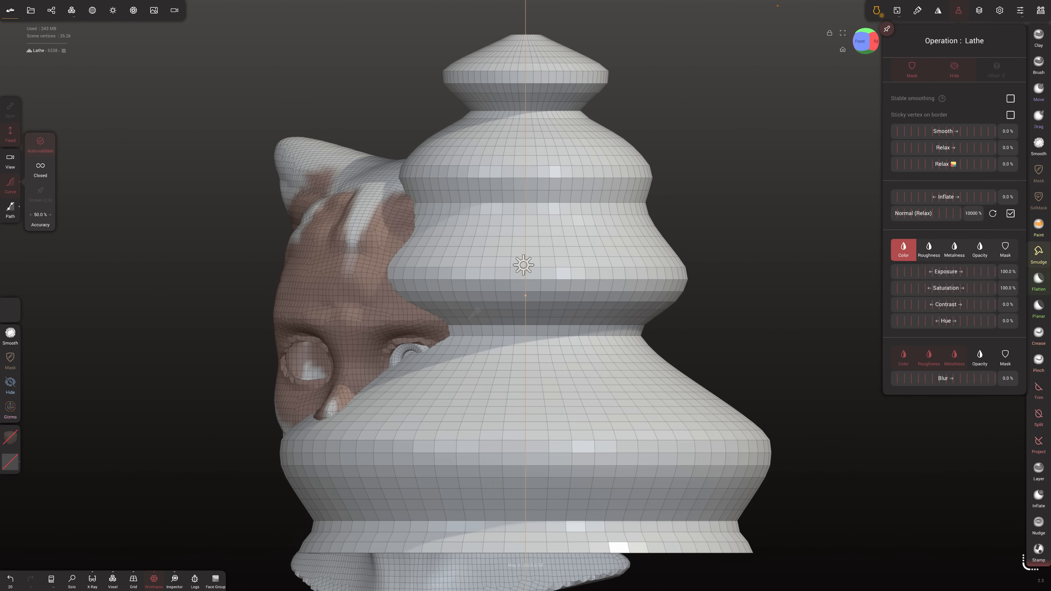
mouse_move(959, 167)
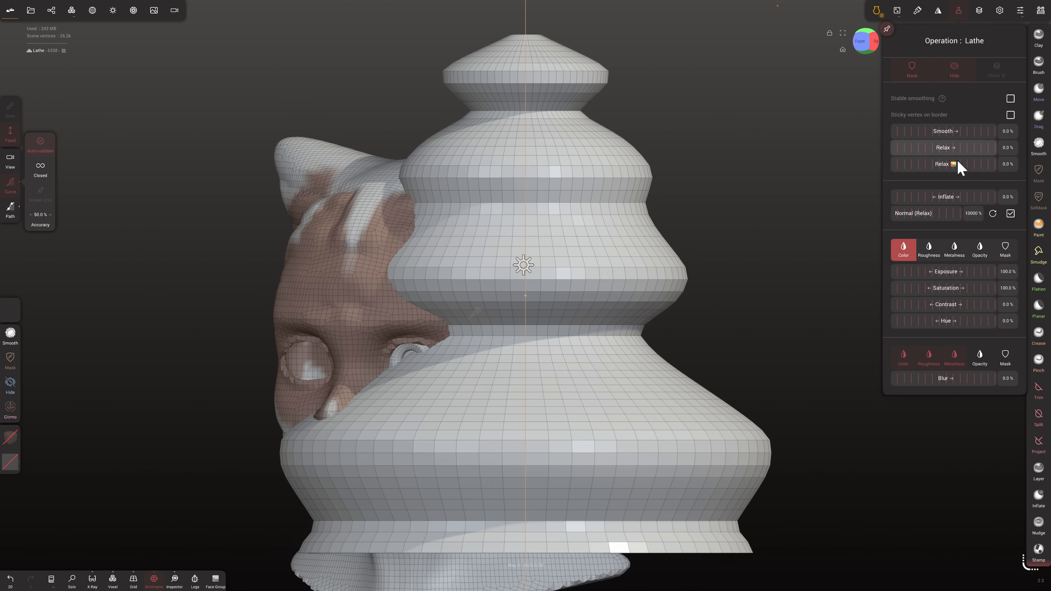
left_click(979, 10)
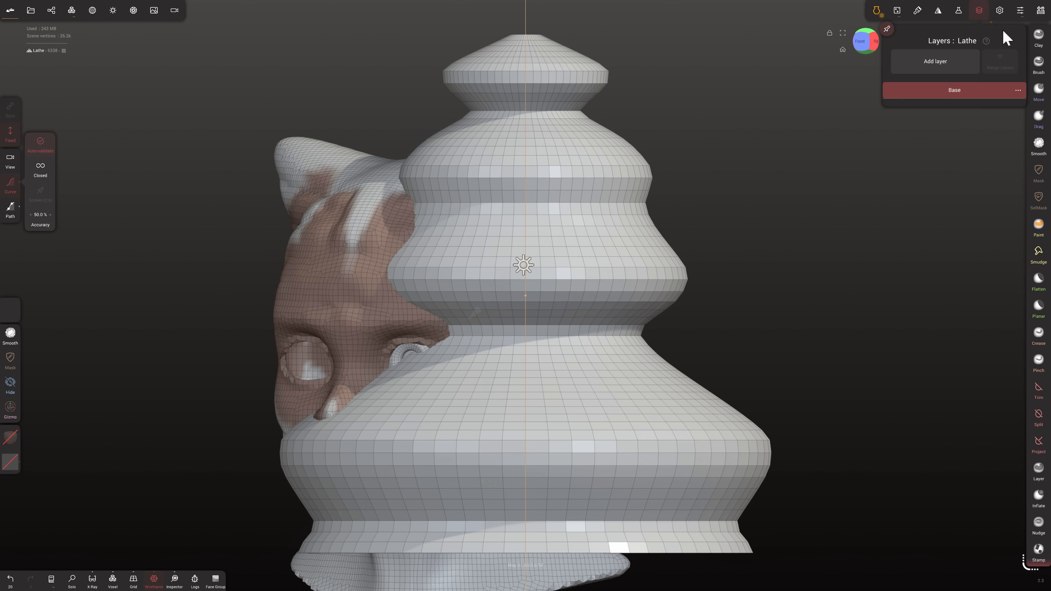
left_click(958, 10)
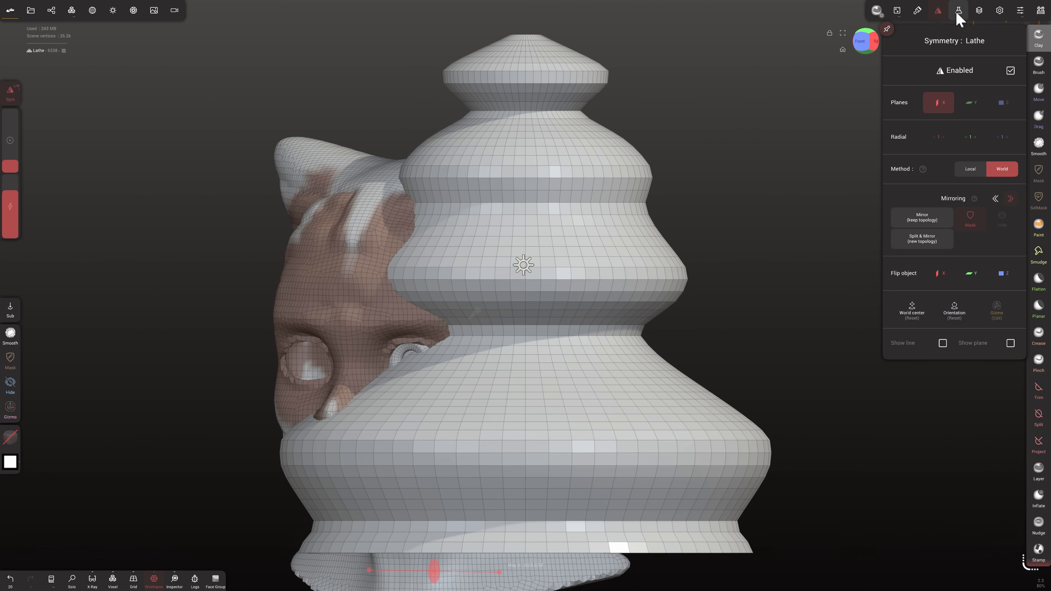
left_click(958, 11)
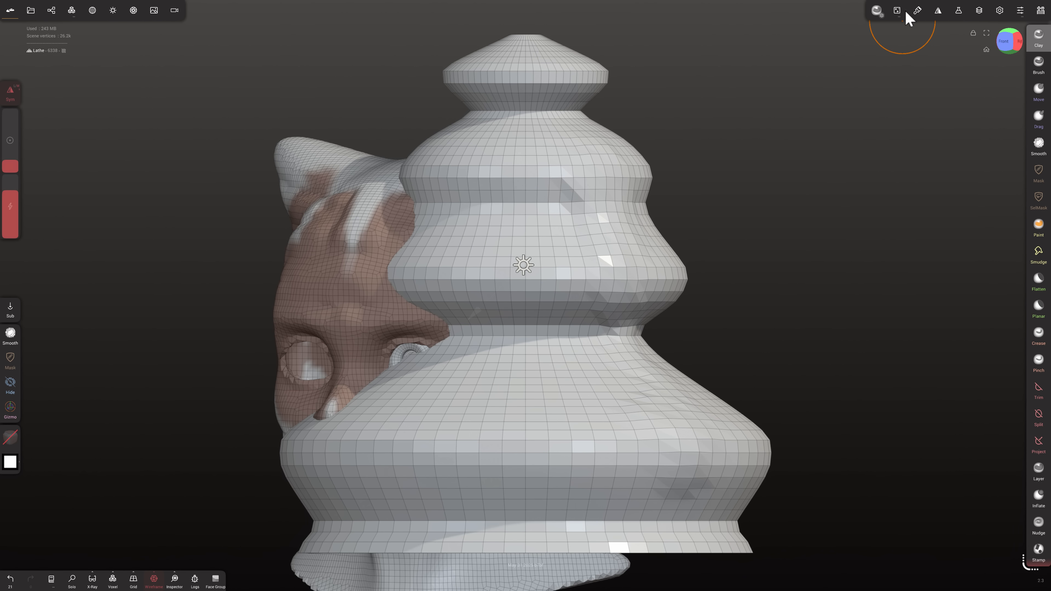
Show the Interface preferences, then the Nomad about panel with turntable and language options.
left_click(979, 10)
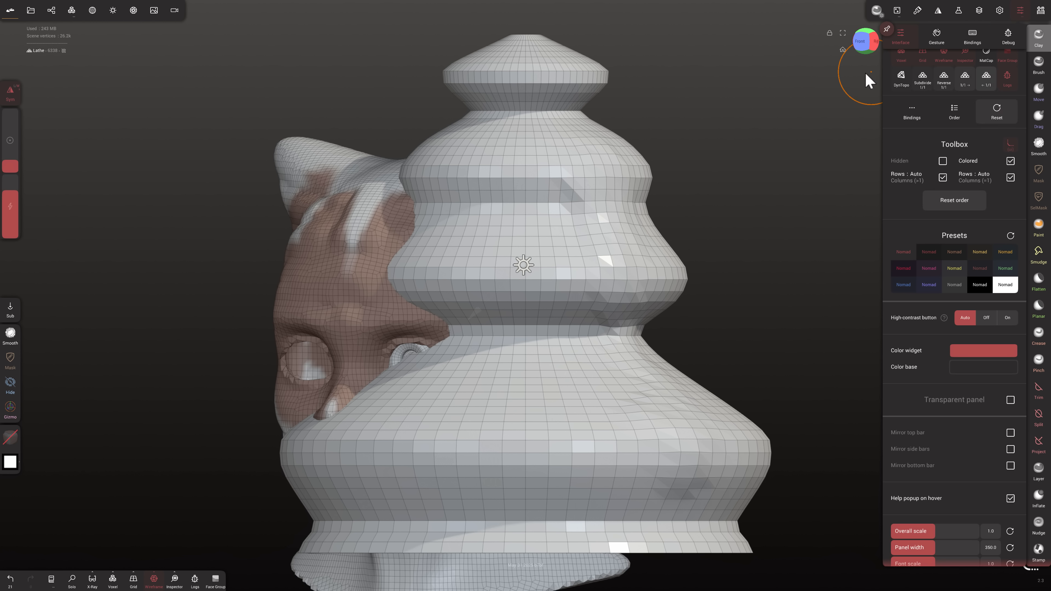
left_click(998, 10)
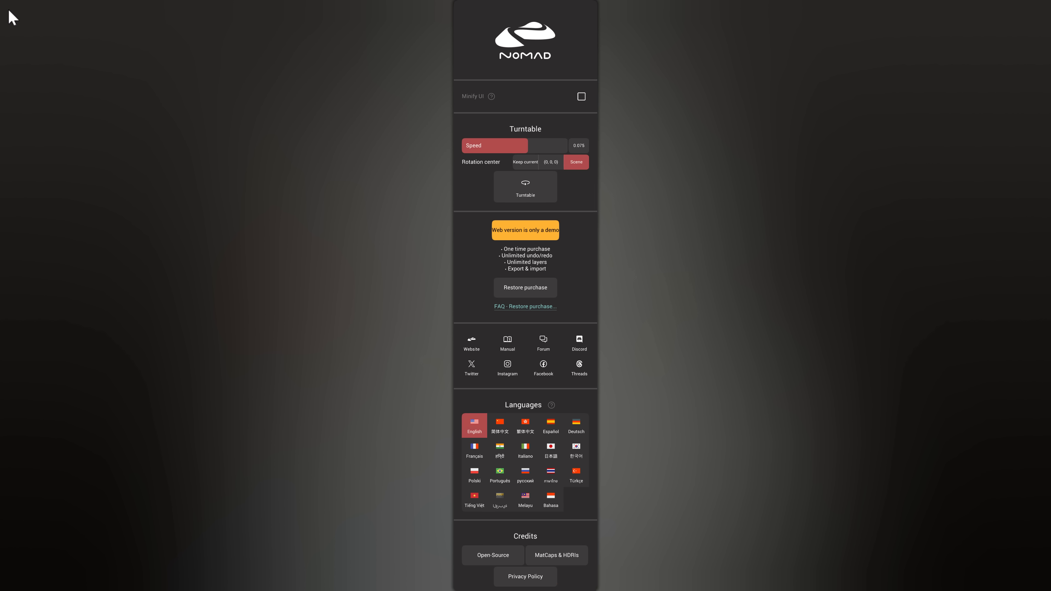
Dismiss the about panel to return to the sculpting view.
left_click(580, 96)
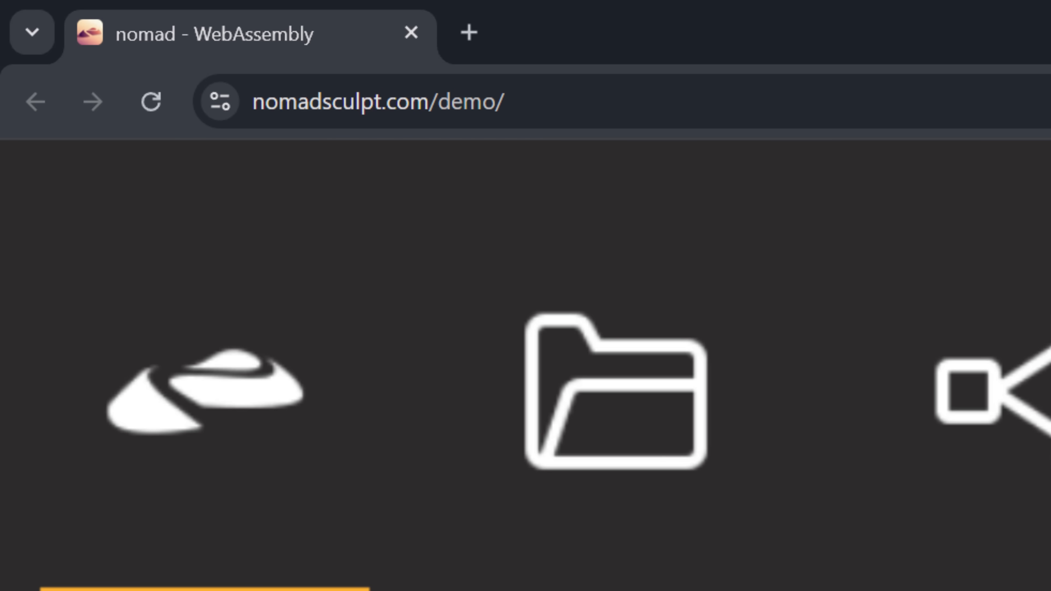
Open Chrome's three-dot main menu over the demo page.
left_click(1042, 25)
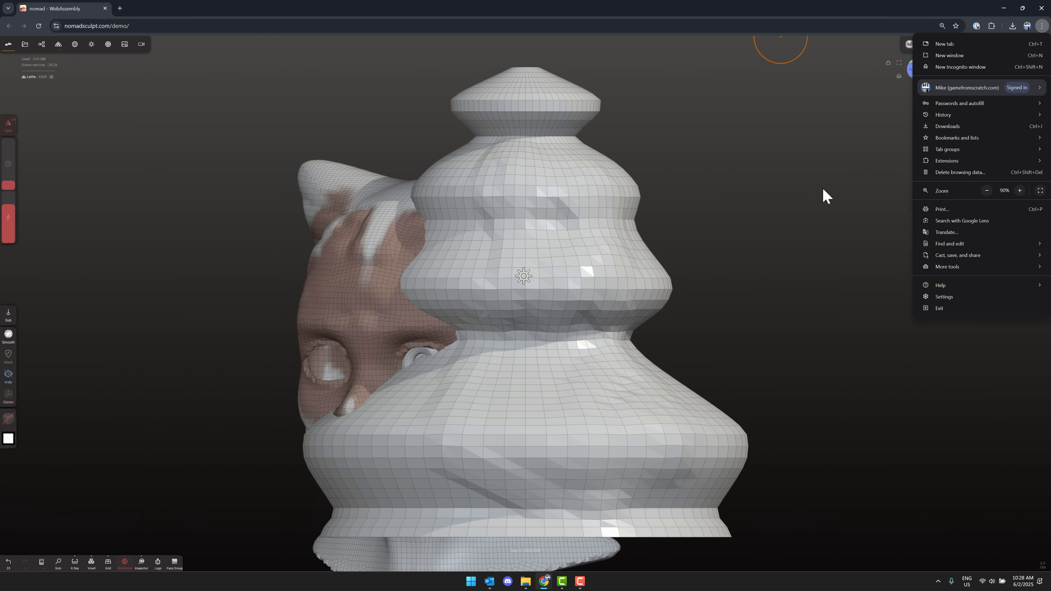
mouse_move(487, 147)
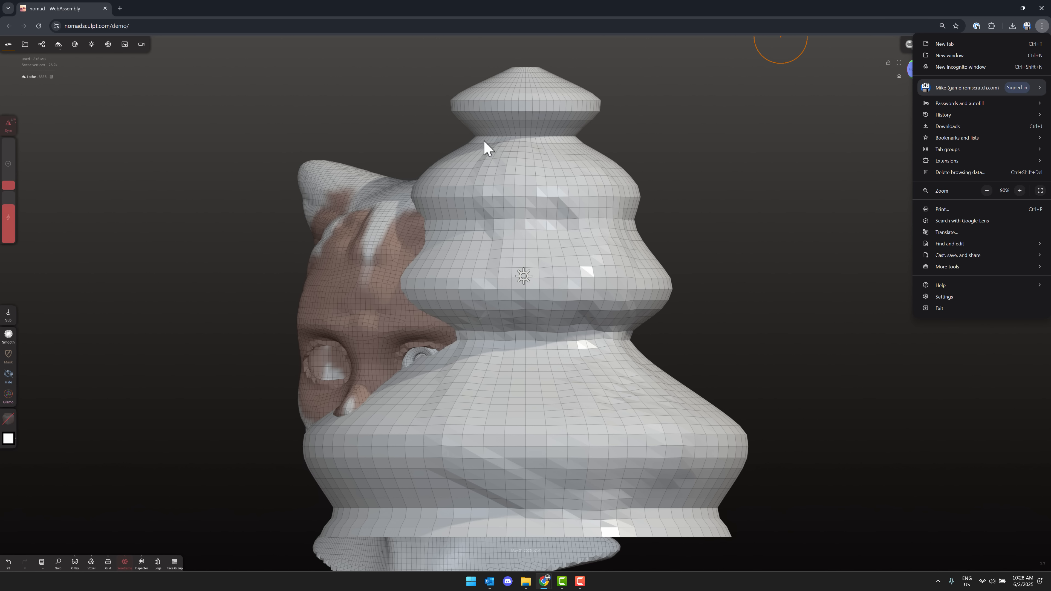
mouse_move(471, 114)
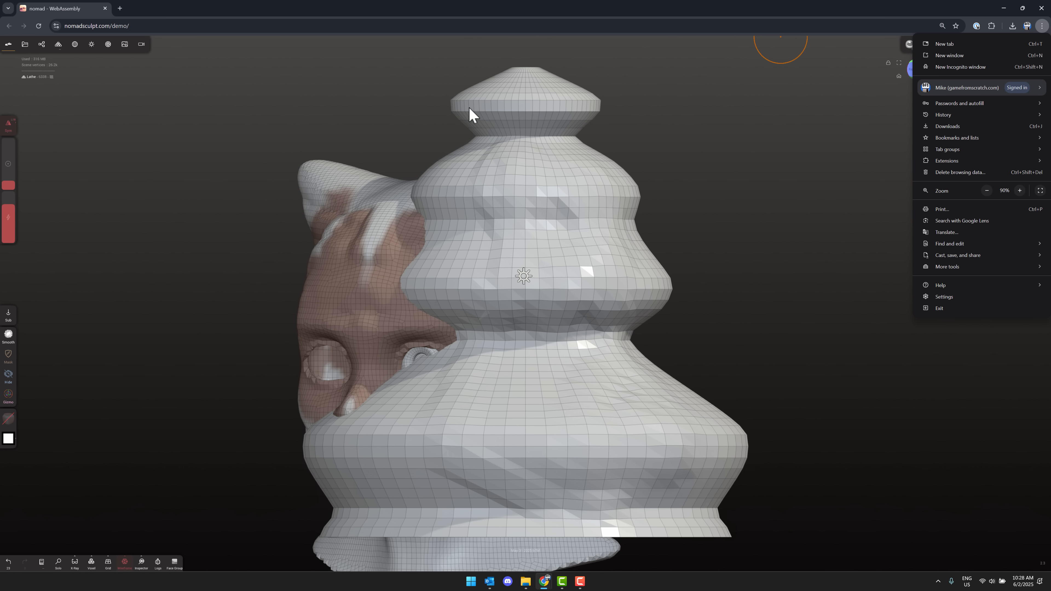